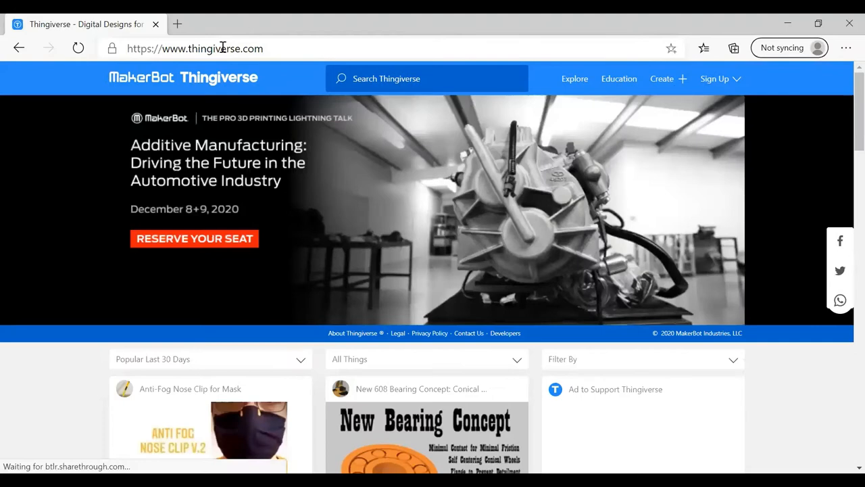
{"action": "mouse_move", "coordinate": [246, 187]}
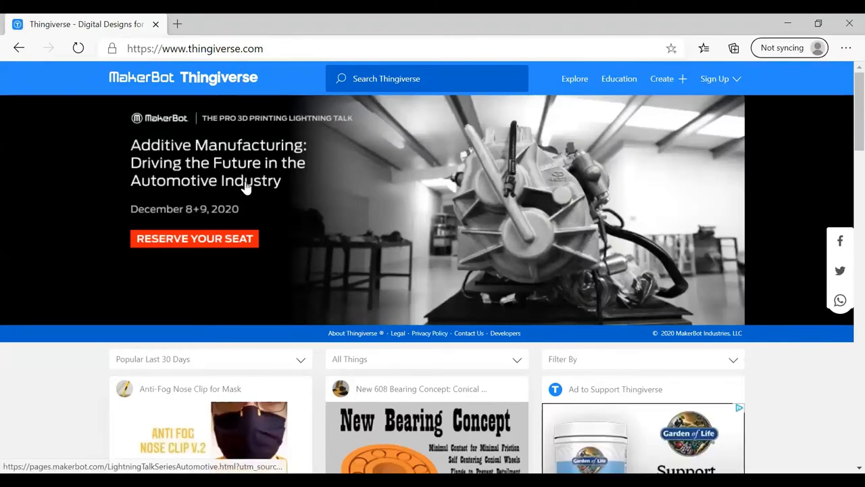
Scroll down through the popular designs on the Thingiverse homepage.
{"action": "scroll", "scroll_direction": "down", "scroll_amount": 3}
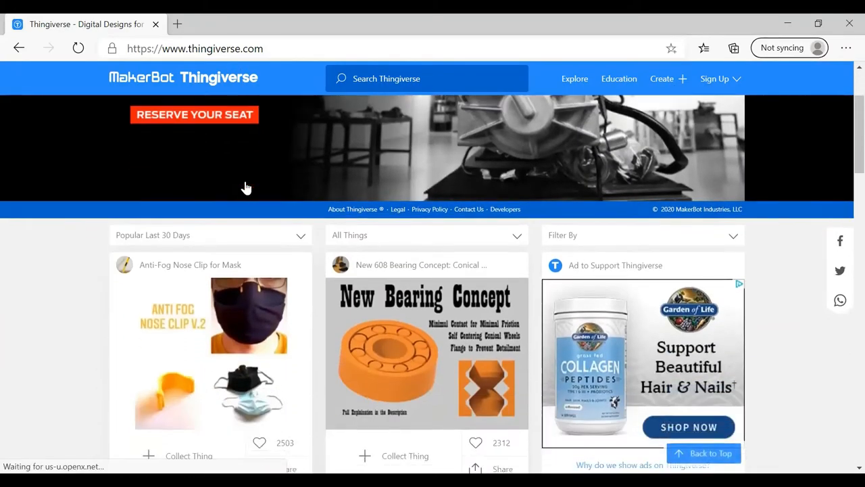
{"action": "scroll", "scroll_direction": "down", "scroll_amount": 3}
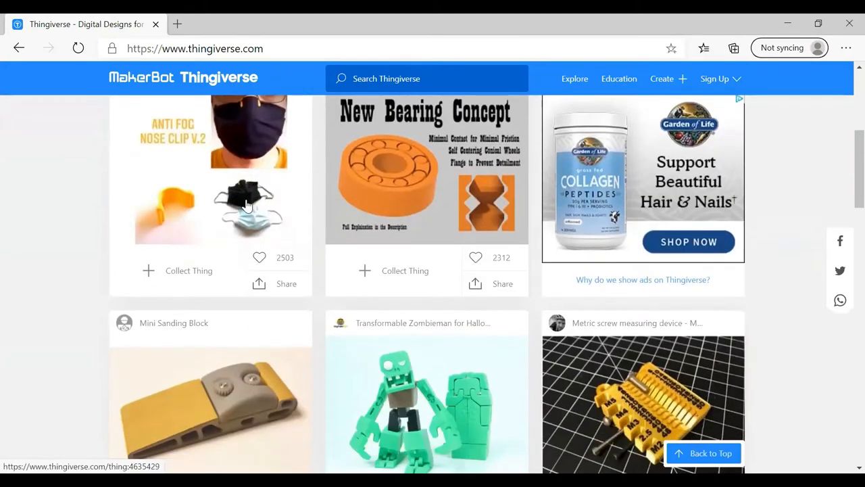
{"action": "mouse_move", "coordinate": [248, 209]}
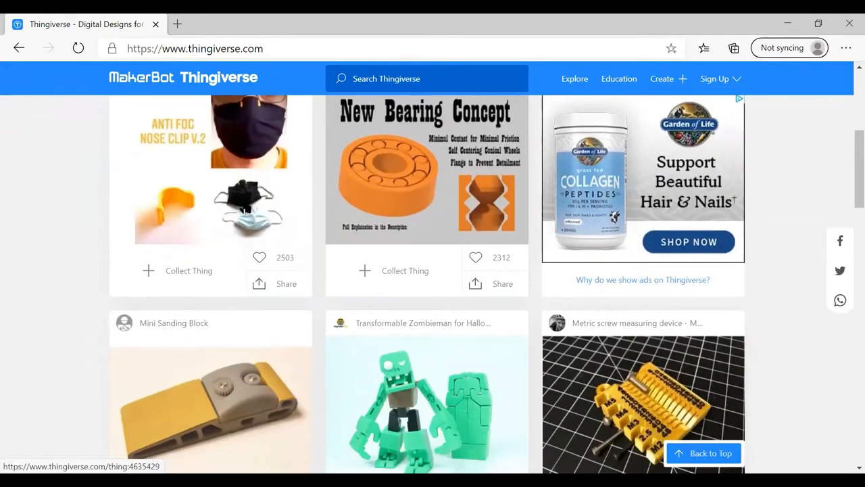
{"action": "scroll", "scroll_direction": "down", "scroll_amount": 3}
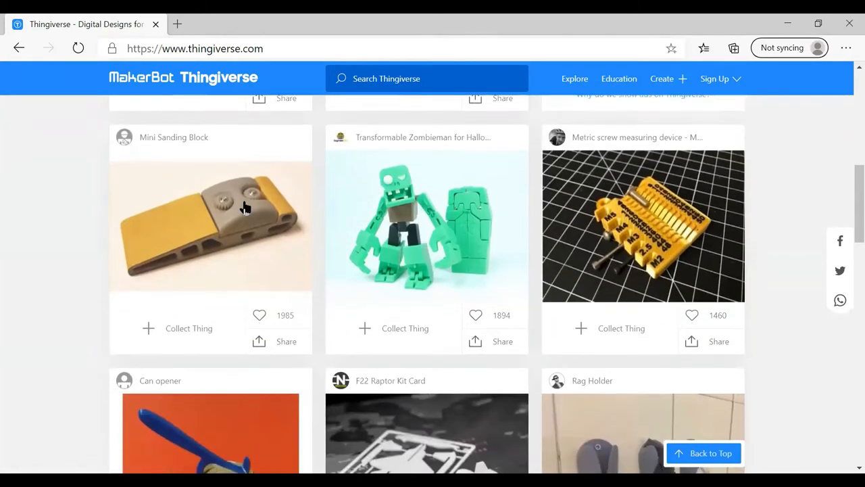
{"action": "scroll", "scroll_direction": "down", "scroll_amount": 3}
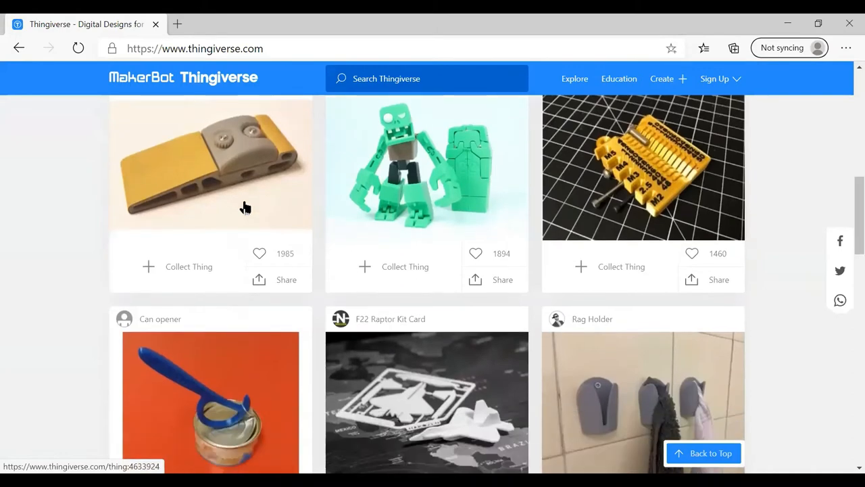
{"action": "scroll", "scroll_direction": "down", "scroll_amount": 3}
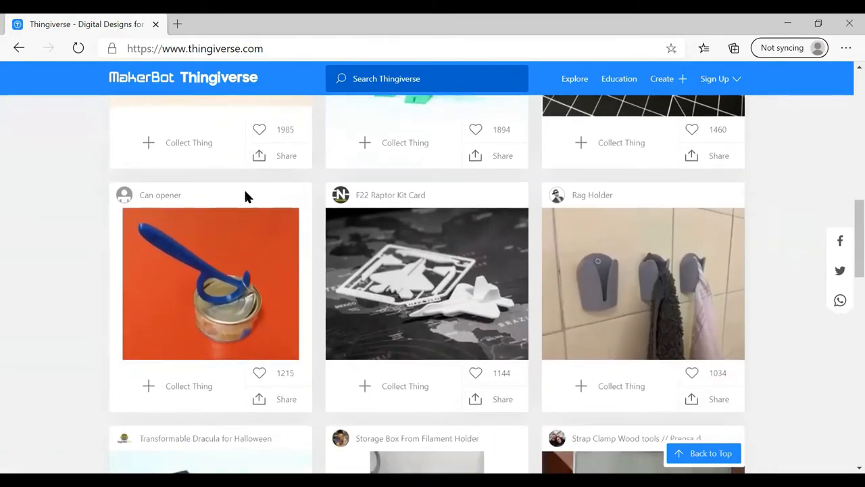
{"action": "scroll", "scroll_direction": "down", "scroll_amount": 3}
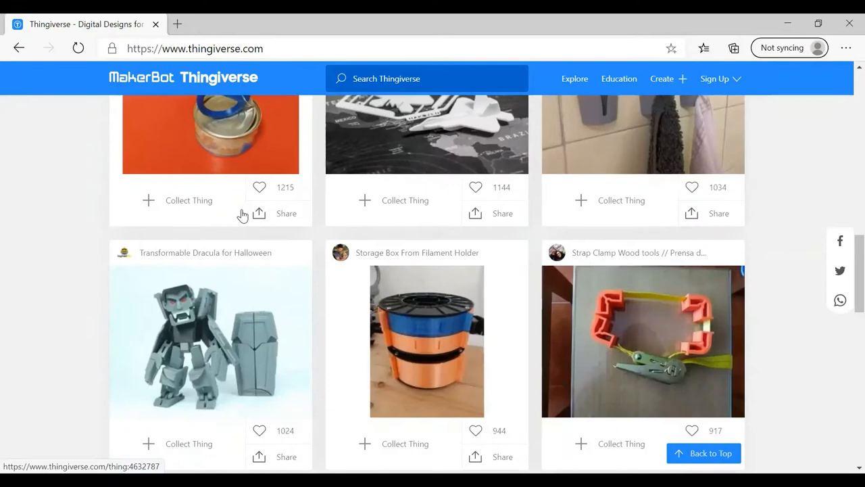
{"action": "scroll", "scroll_direction": "down", "scroll_amount": 3}
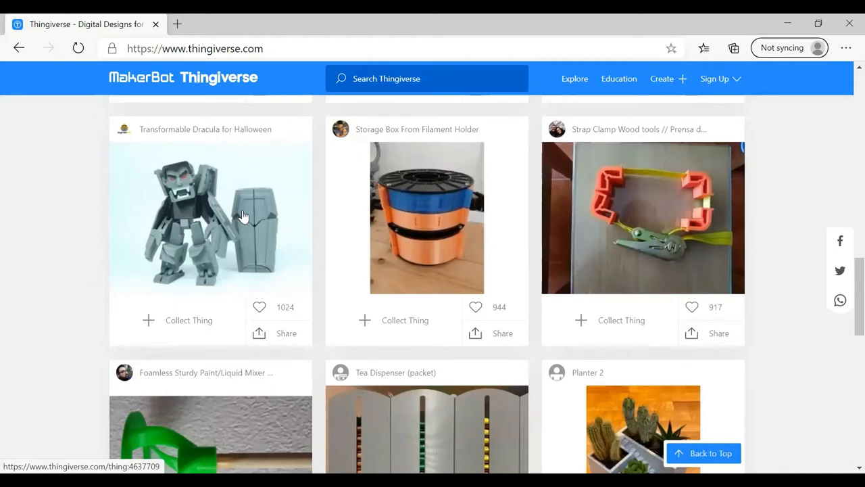
{"action": "scroll", "scroll_direction": "down", "scroll_amount": 3}
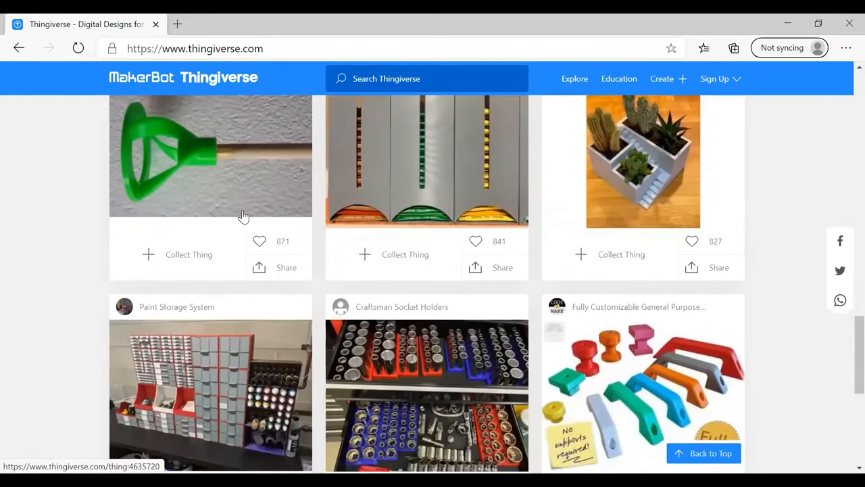
{"action": "scroll", "scroll_direction": "down", "scroll_amount": 3}
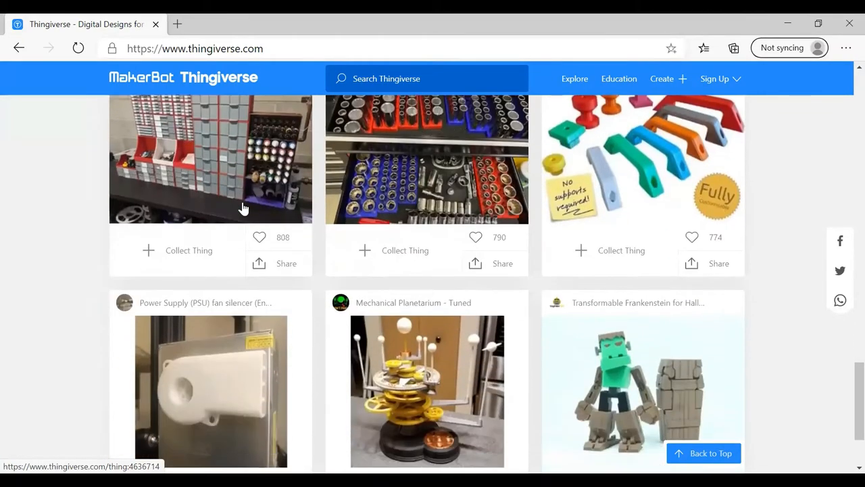
{"action": "scroll", "scroll_direction": "down", "scroll_amount": 3}
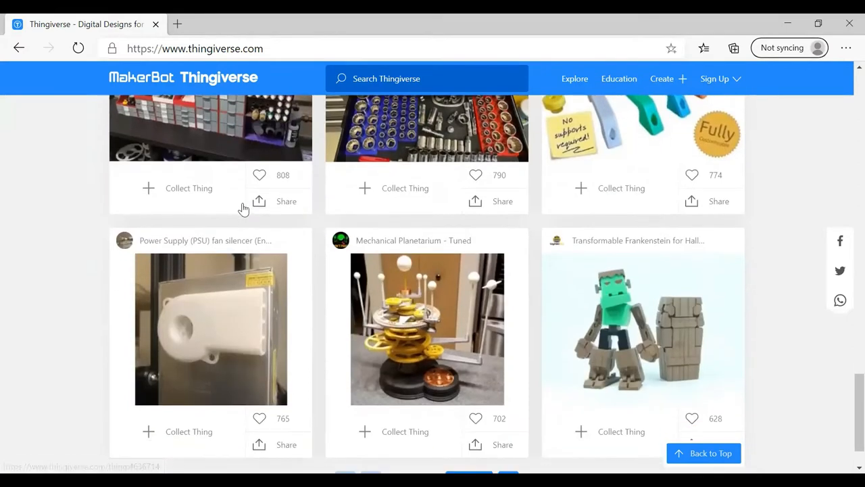
{"action": "scroll", "scroll_direction": "down", "scroll_amount": 3}
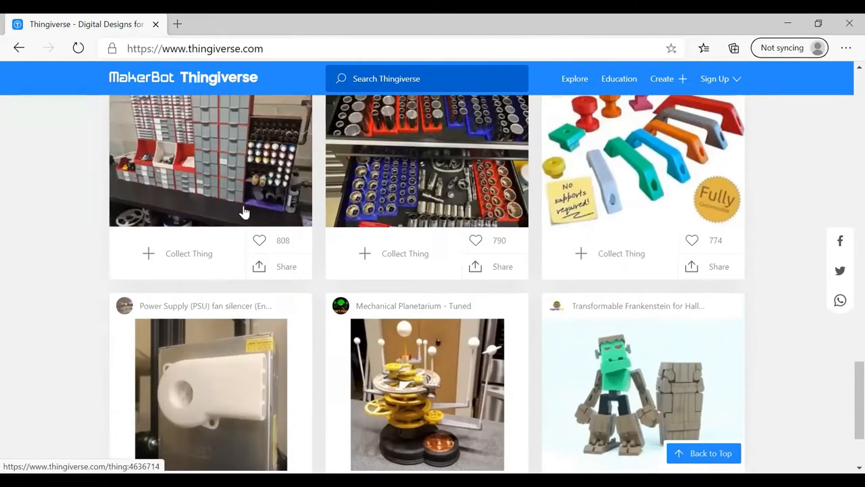
{"action": "mouse_move", "coordinate": [250, 217]}
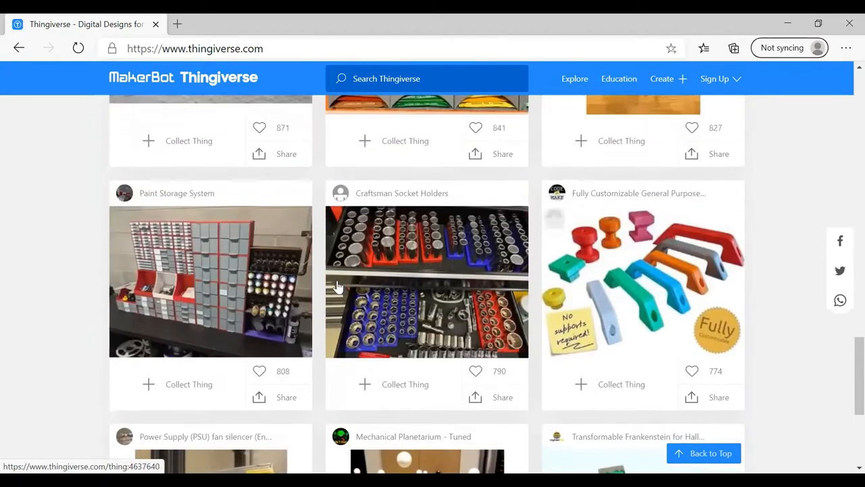
{"action": "scroll", "scroll_direction": "down", "scroll_amount": 3}
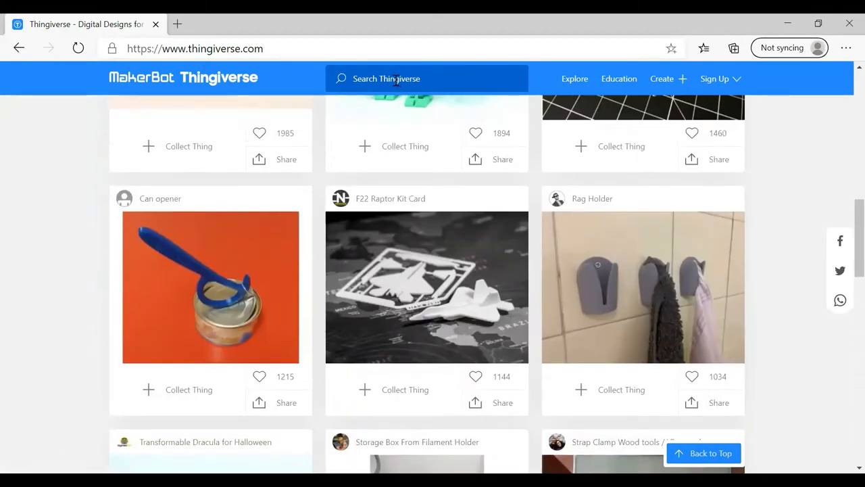
Search Thingiverse for "cookie".
{"action": "left_click", "coordinate": [425, 78]}
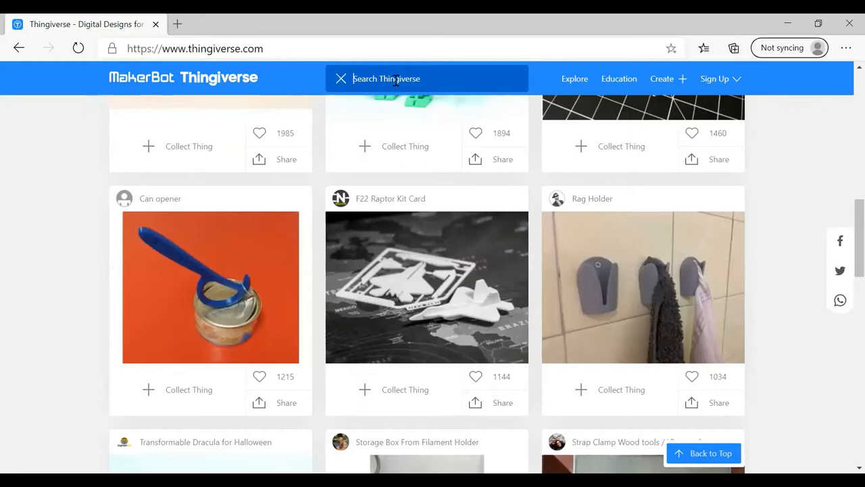
{"action": "type", "text": "co"}
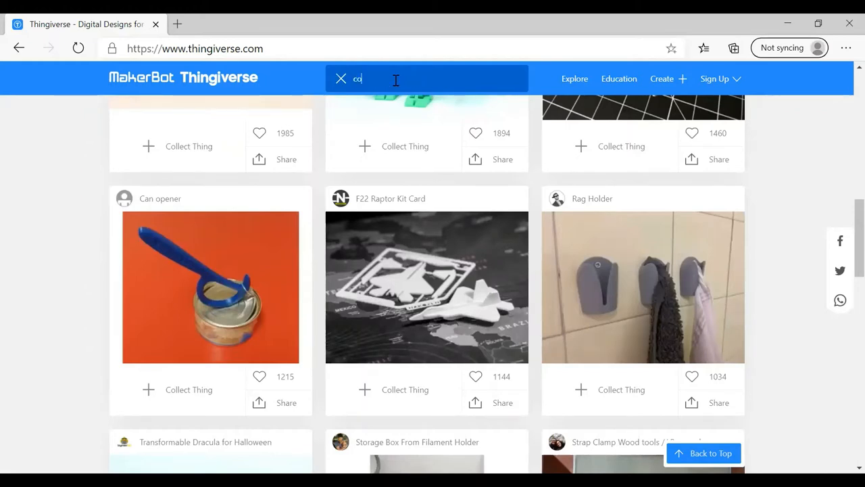
{"action": "type", "text": "ookie"}
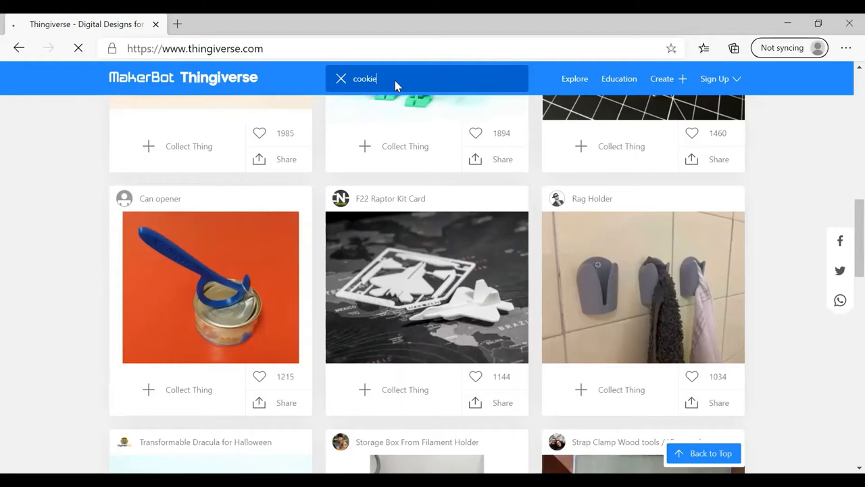
{"action": "key", "text": "Enter"}
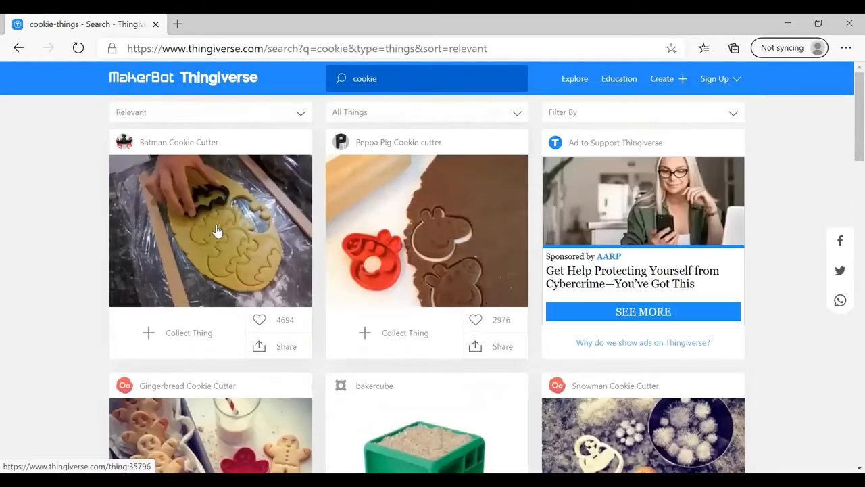
Scroll down the cookie results past the Christmas, Superman, Teddy Bear and Gingerbread cutters to the Snowman Cookie Cutter.
{"action": "scroll", "scroll_direction": "down", "scroll_amount": 3}
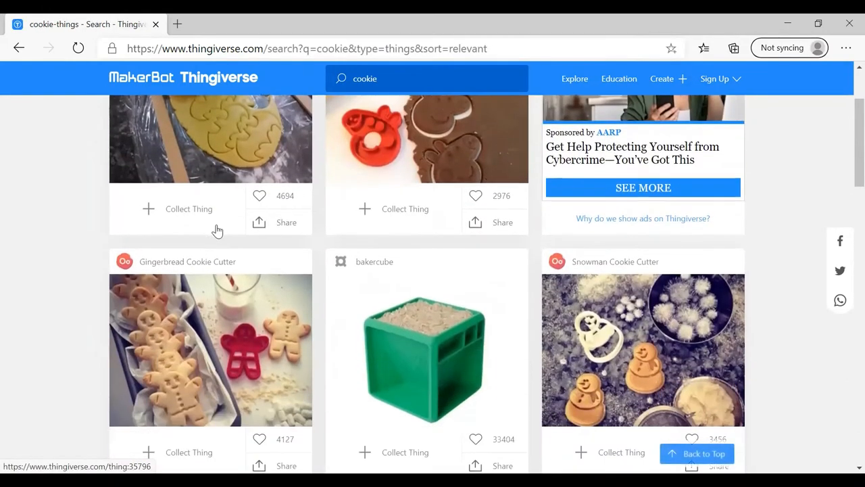
{"action": "scroll", "scroll_direction": "down", "scroll_amount": 3}
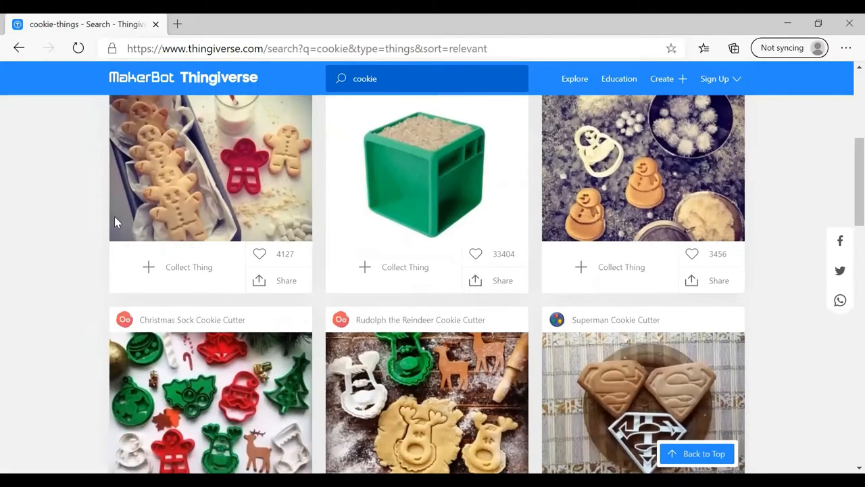
{"action": "scroll", "scroll_direction": "down", "scroll_amount": 3}
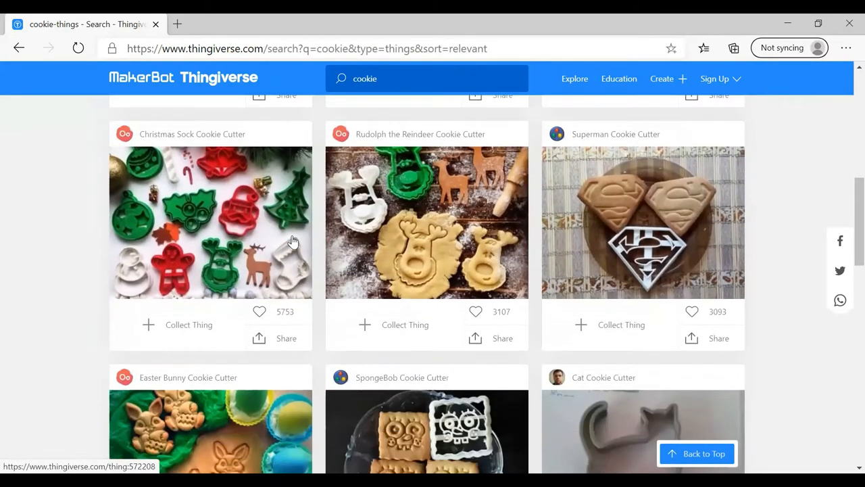
{"action": "scroll", "scroll_direction": "down", "scroll_amount": 3}
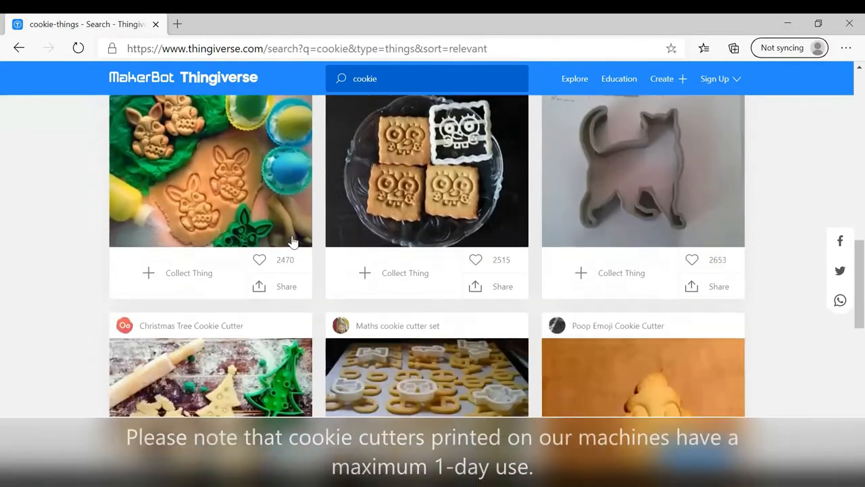
{"action": "scroll", "scroll_direction": "down", "scroll_amount": 3}
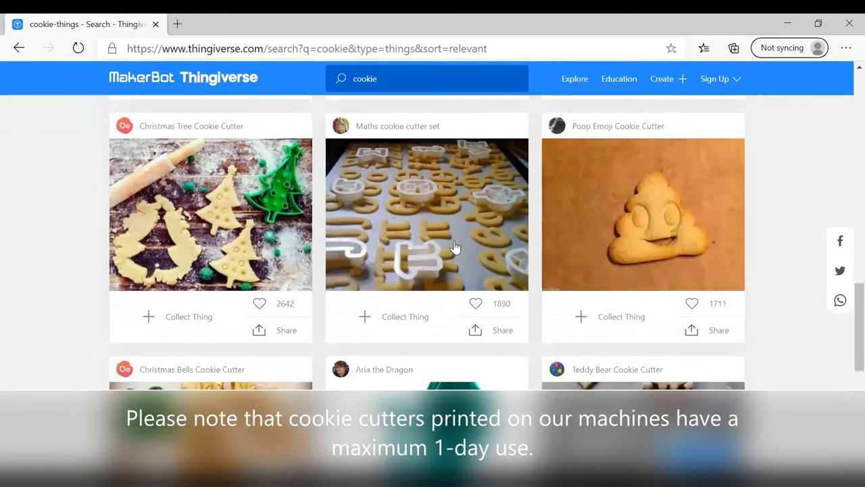
{"action": "scroll", "scroll_direction": "down", "scroll_amount": 3}
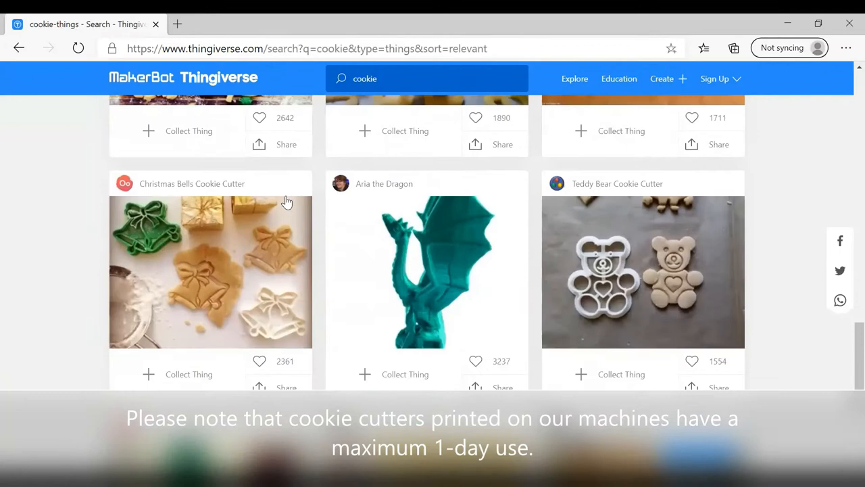
{"action": "scroll", "scroll_direction": "down", "scroll_amount": 3}
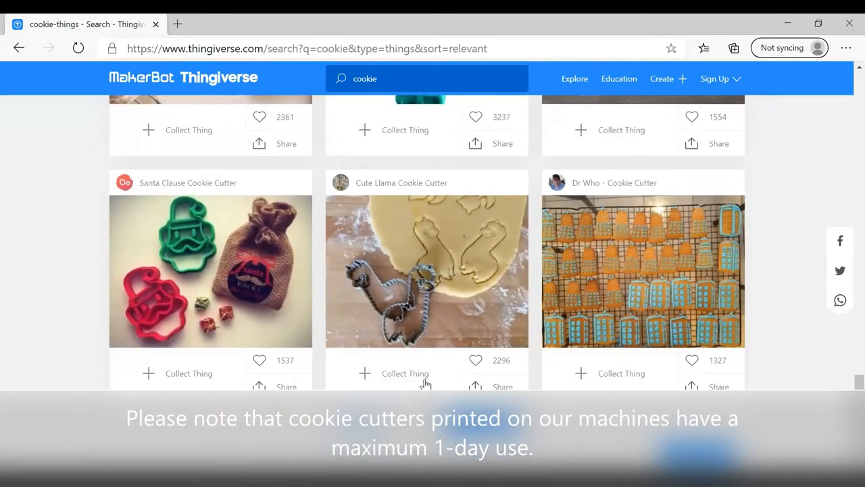
{"action": "mouse_move", "coordinate": [545, 352]}
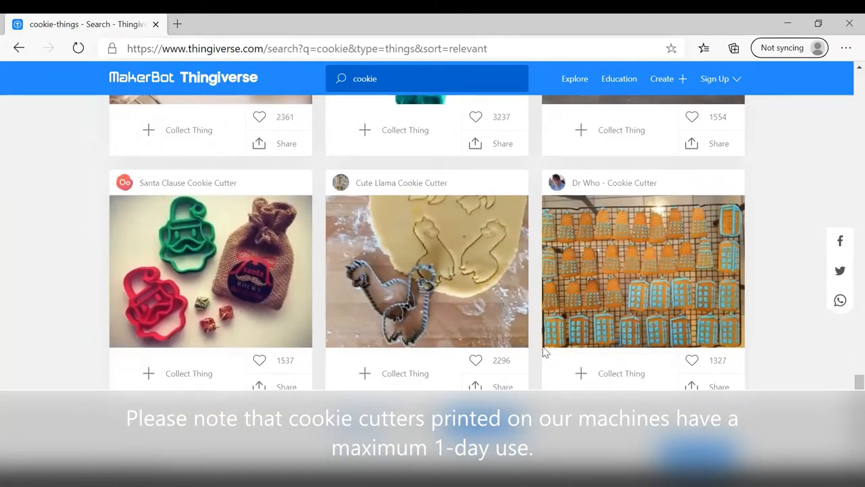
{"action": "scroll", "scroll_direction": "down", "scroll_amount": 3}
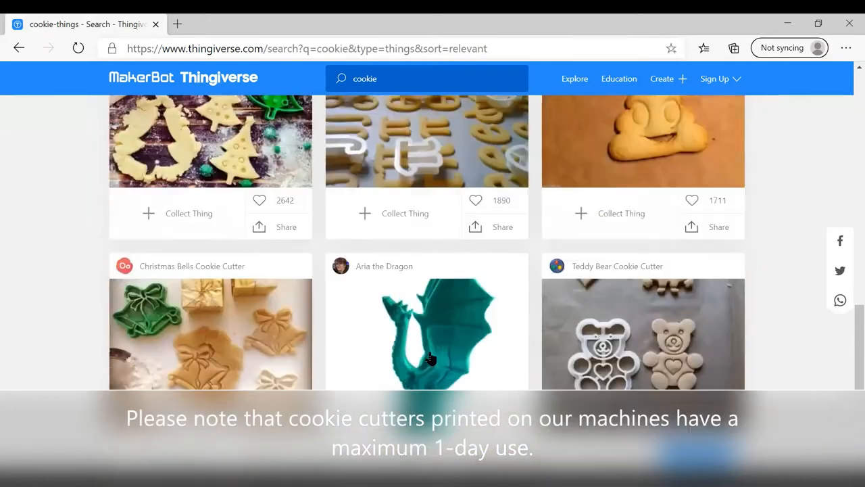
{"action": "scroll", "scroll_direction": "down", "scroll_amount": 3}
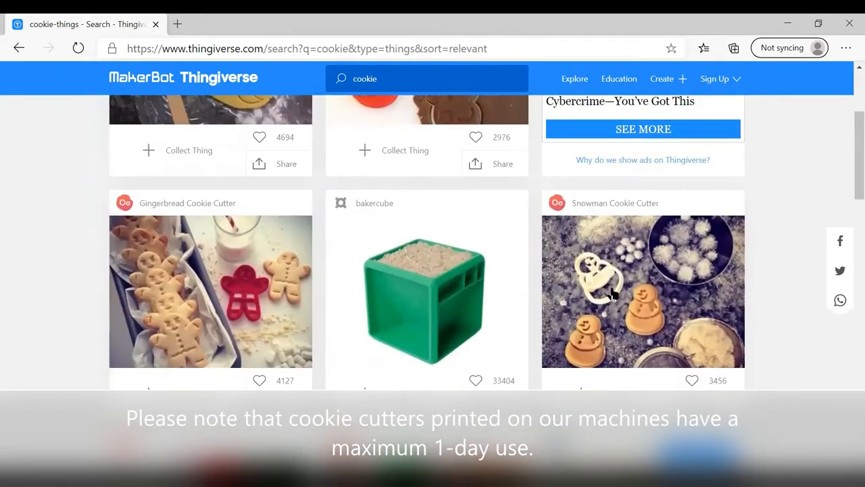
Open the Snowman Cookie Cutter project page and scroll through its photos.
{"action": "left_click", "coordinate": [608, 291]}
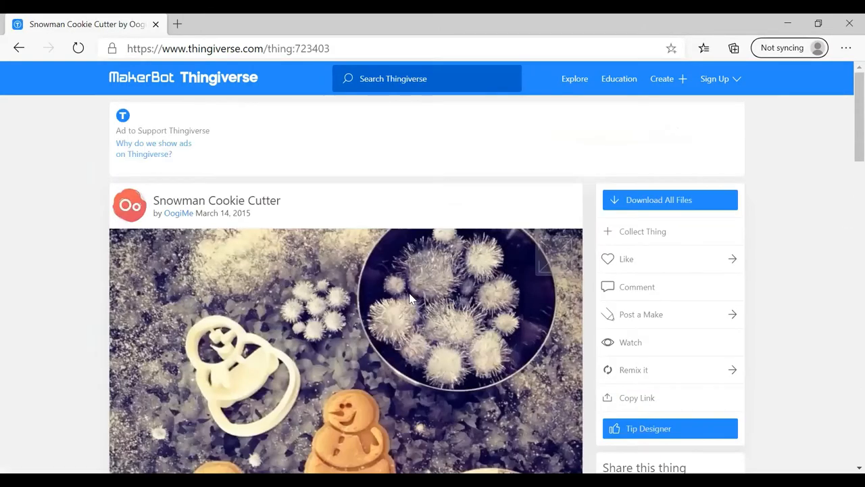
{"action": "scroll", "scroll_direction": "down", "scroll_amount": 3}
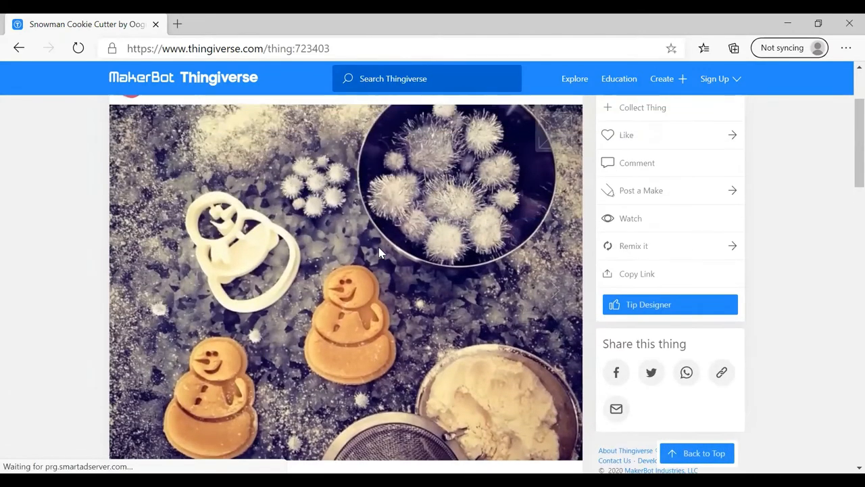
{"action": "scroll", "scroll_direction": "down", "scroll_amount": 3}
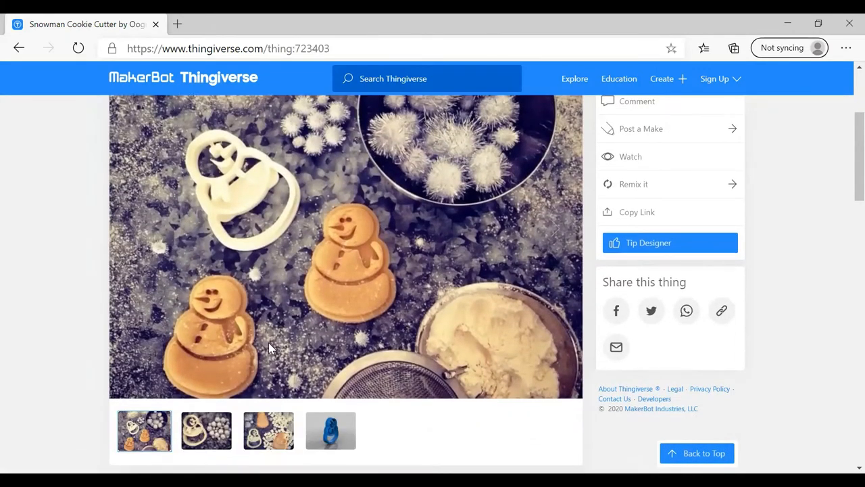
{"action": "scroll", "scroll_direction": "down", "scroll_amount": 3}
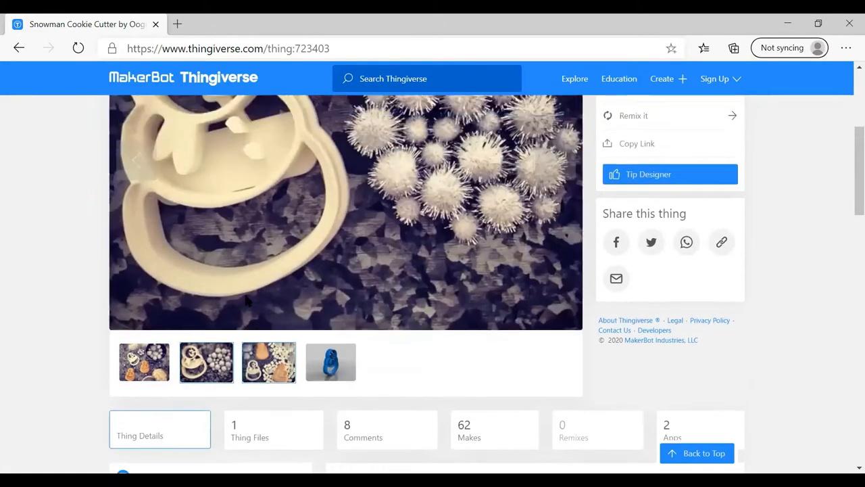
{"action": "scroll", "scroll_direction": "down", "scroll_amount": 3}
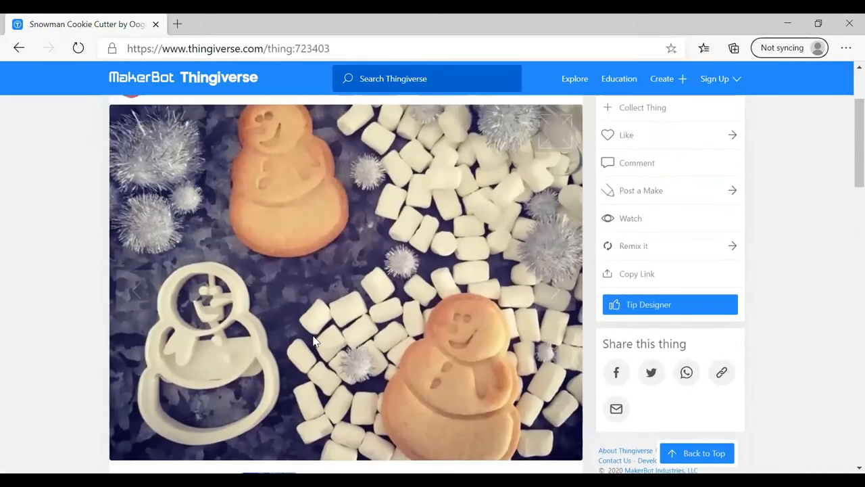
{"action": "scroll", "scroll_direction": "down", "scroll_amount": 3}
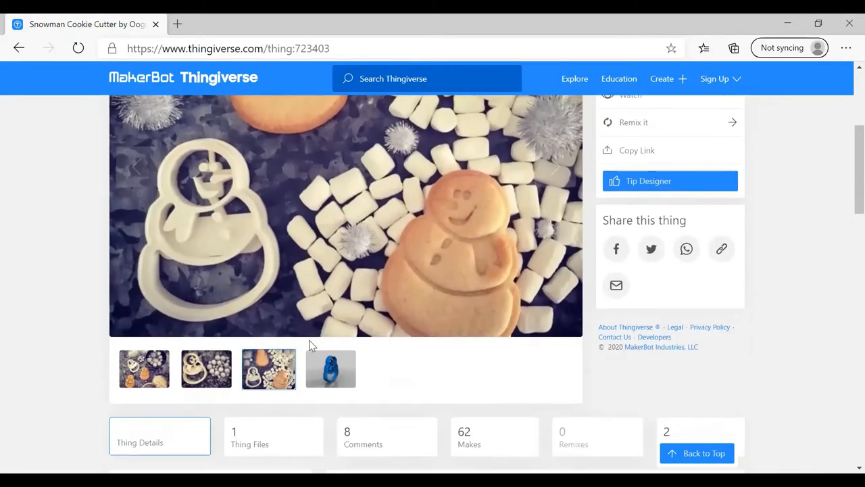
Show the blue 3D render thumbnail, then scroll to the details summary.
{"action": "left_click", "coordinate": [331, 369]}
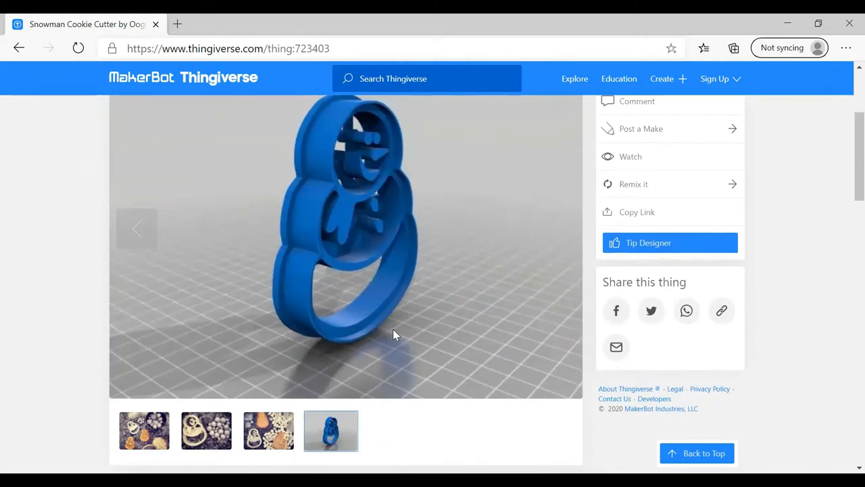
{"action": "scroll", "scroll_direction": "down", "scroll_amount": 3}
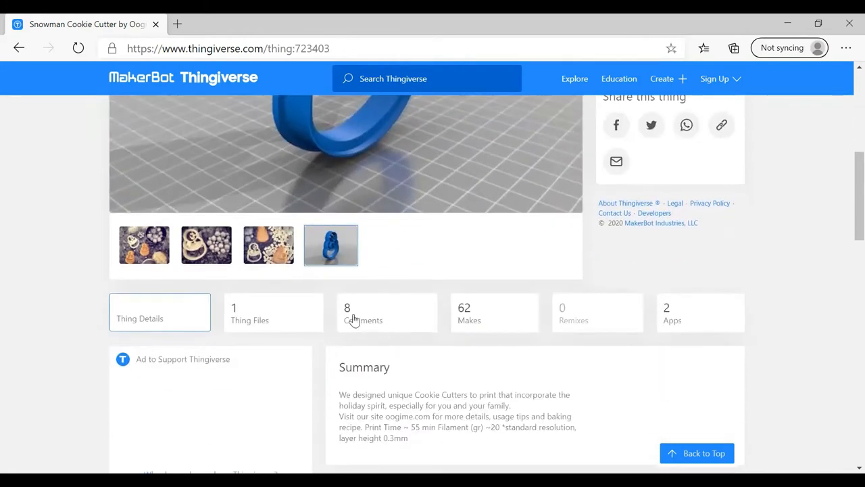
{"action": "scroll", "scroll_direction": "down", "scroll_amount": 3}
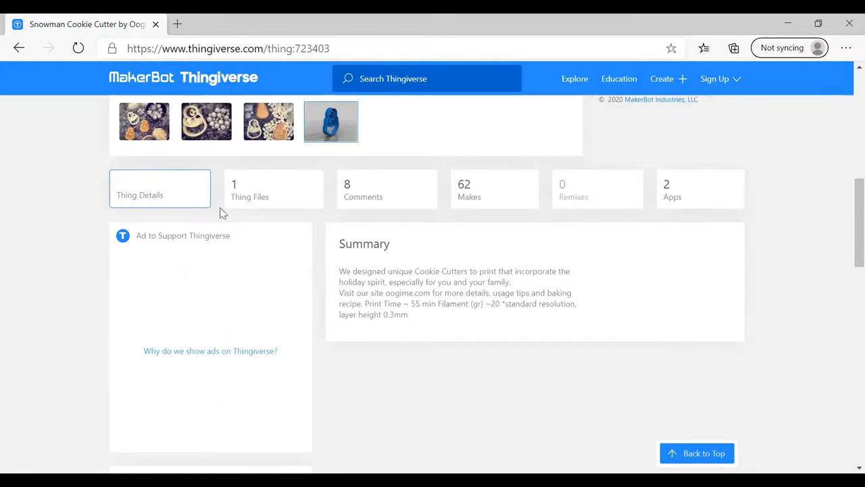
{"action": "mouse_move", "coordinate": [368, 239]}
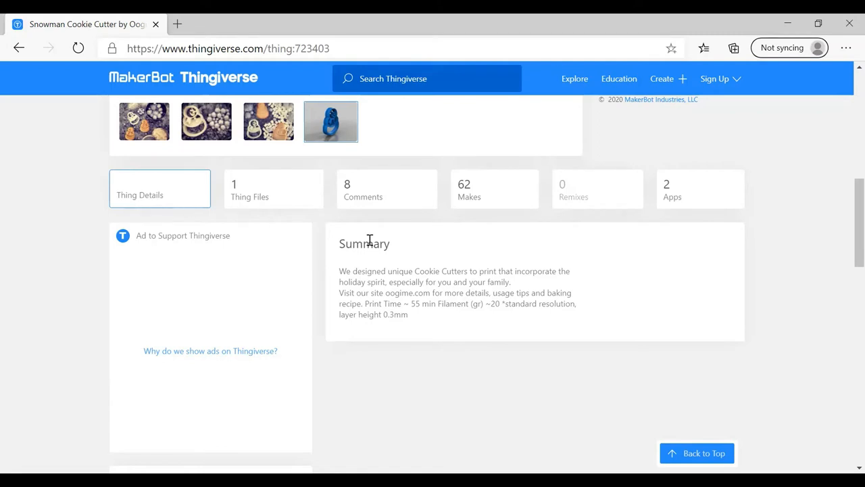
{"action": "mouse_move", "coordinate": [559, 240]}
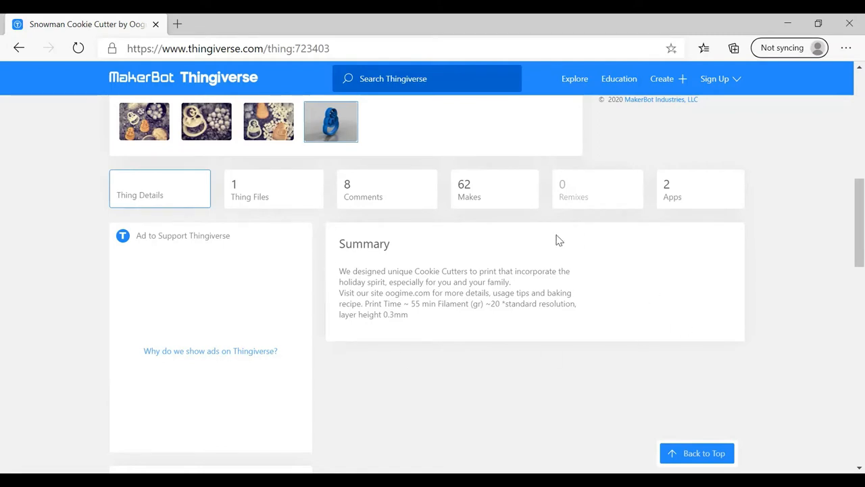
{"action": "mouse_move", "coordinate": [578, 277]}
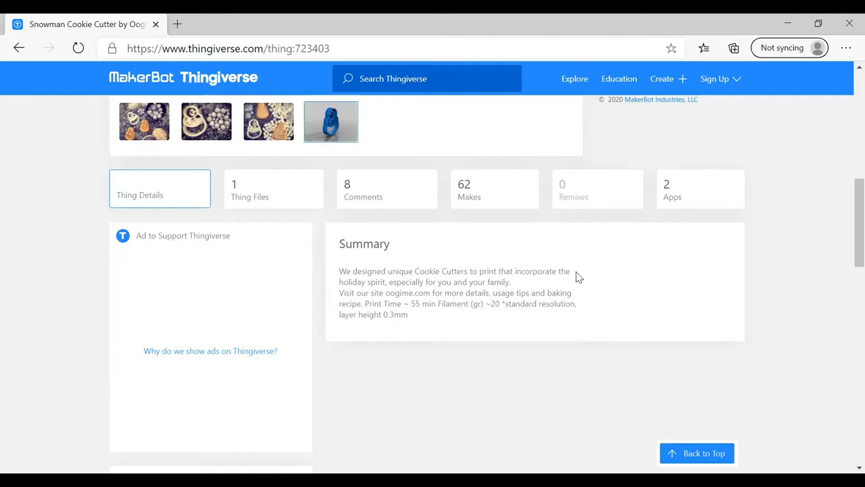
{"action": "mouse_move", "coordinate": [473, 291]}
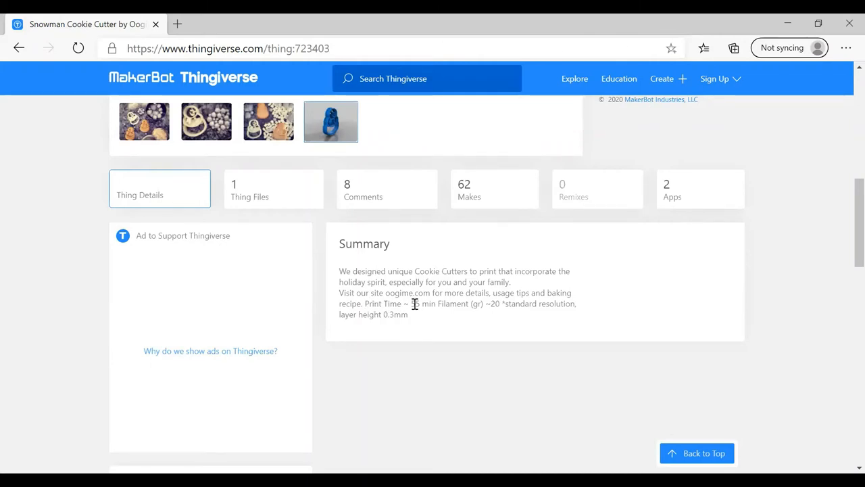
{"action": "mouse_move", "coordinate": [432, 323]}
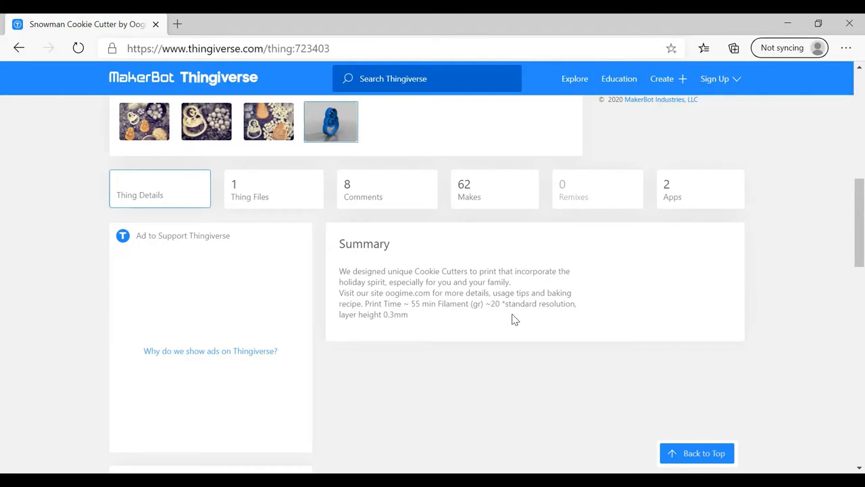
{"action": "mouse_move", "coordinate": [406, 289]}
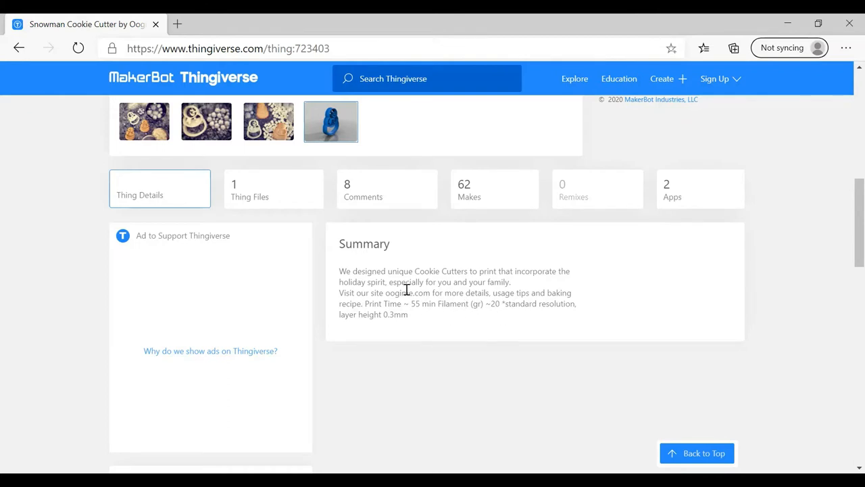
{"action": "mouse_move", "coordinate": [439, 328]}
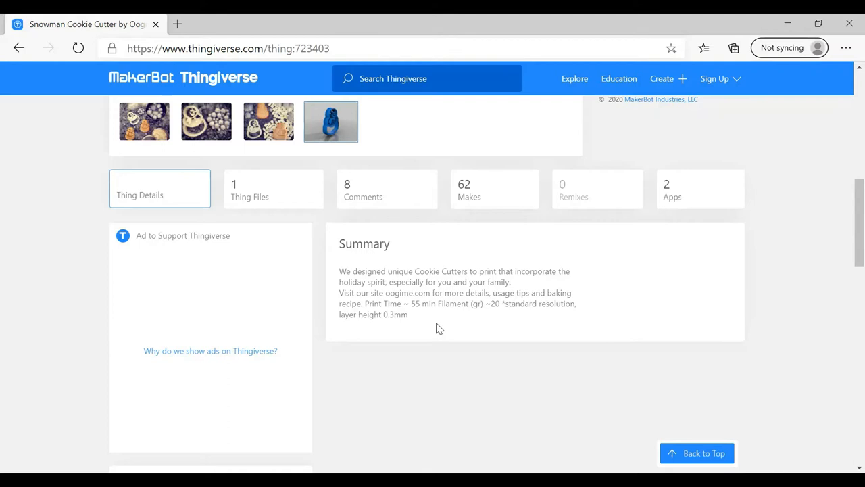
{"action": "mouse_move", "coordinate": [432, 318]}
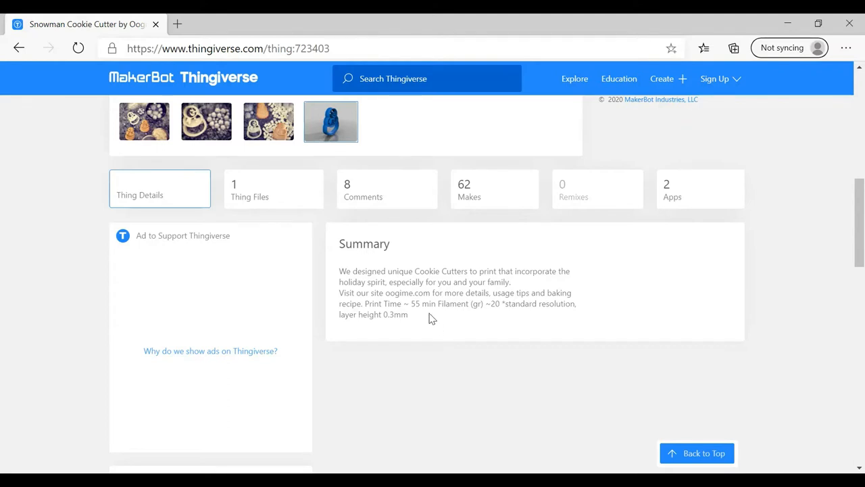
{"action": "mouse_move", "coordinate": [293, 216]}
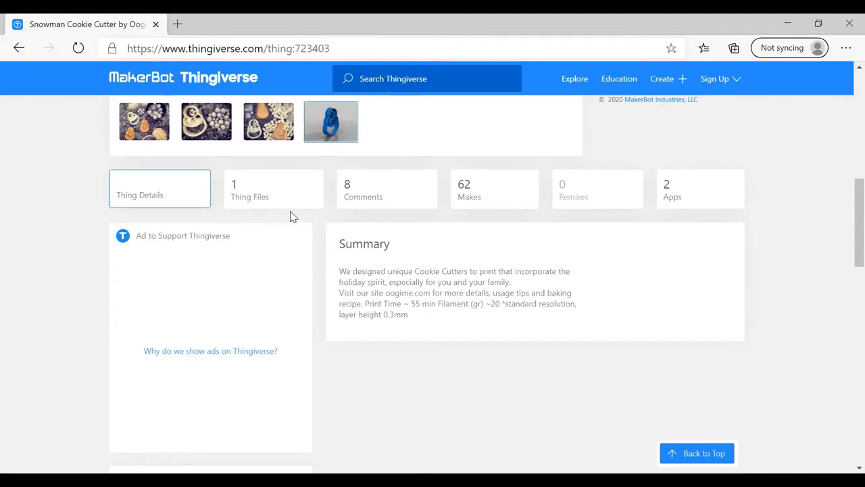
{"action": "mouse_move", "coordinate": [303, 214]}
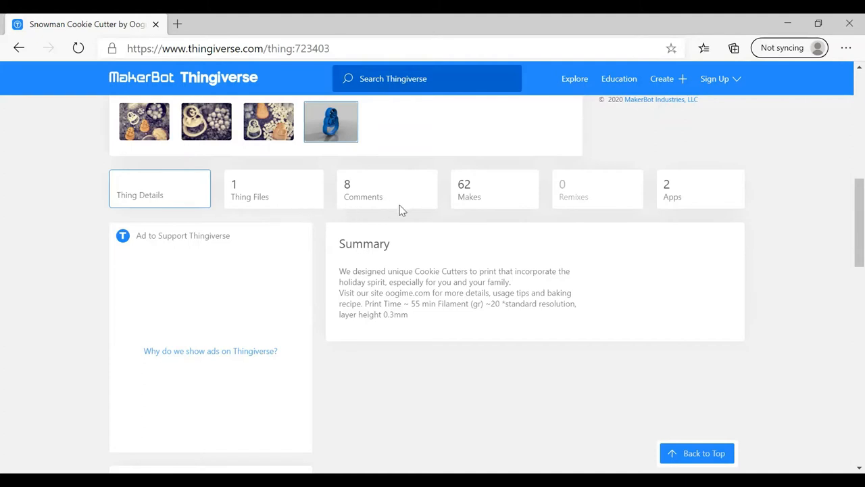
{"action": "left_click", "coordinate": [387, 188]}
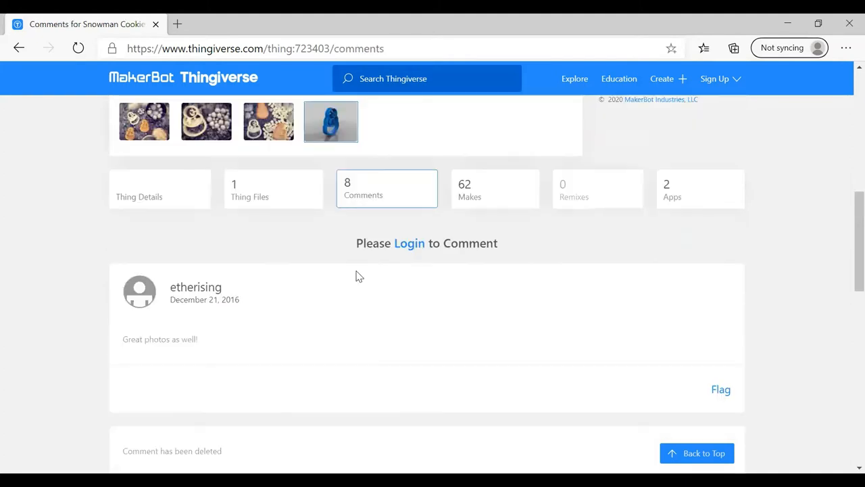
{"action": "scroll", "scroll_direction": "down", "scroll_amount": 3}
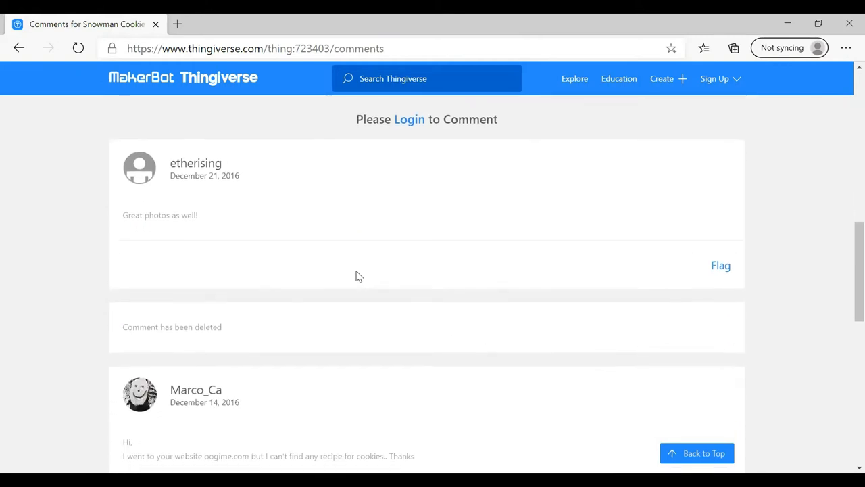
{"action": "scroll", "scroll_direction": "down", "scroll_amount": 3}
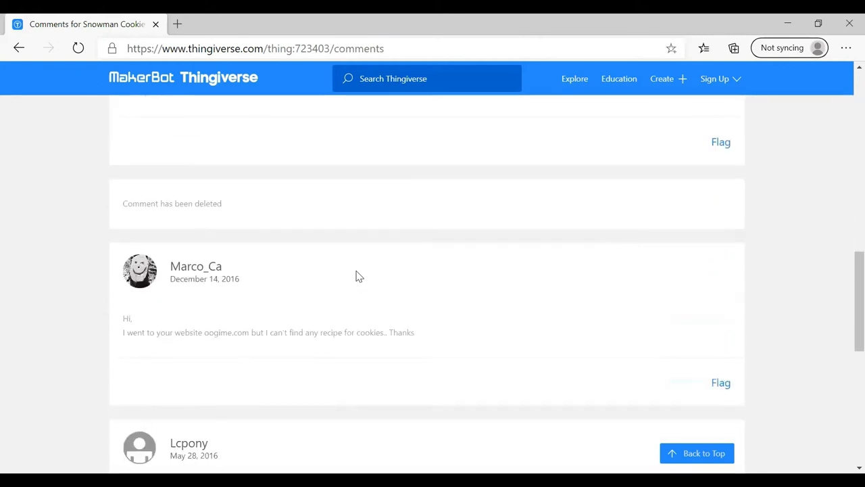
{"action": "scroll", "scroll_direction": "down", "scroll_amount": 3}
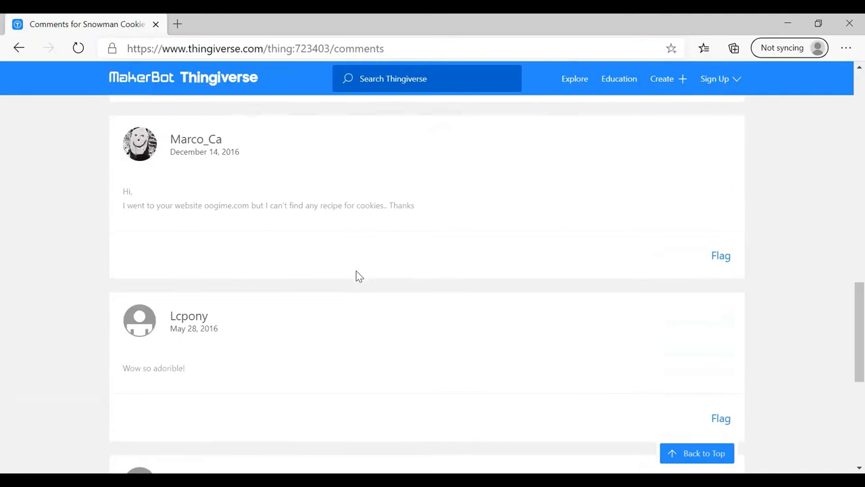
{"action": "scroll", "scroll_direction": "down", "scroll_amount": 3}
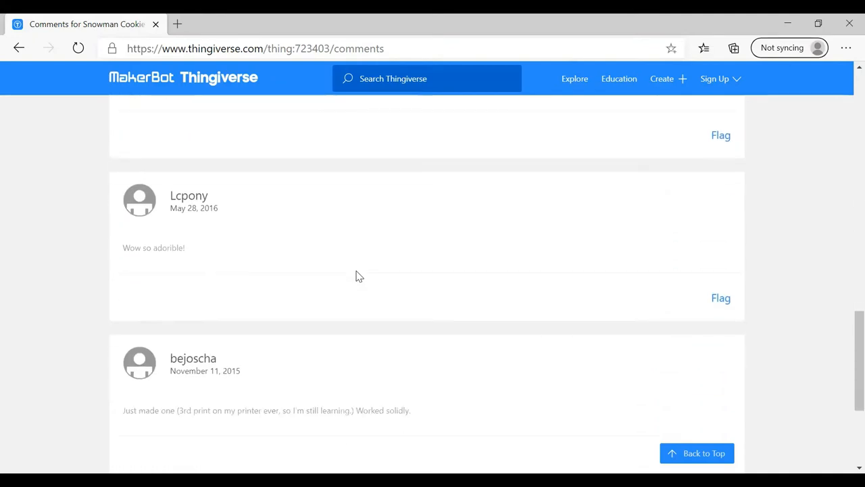
{"action": "scroll", "scroll_direction": "down", "scroll_amount": 3}
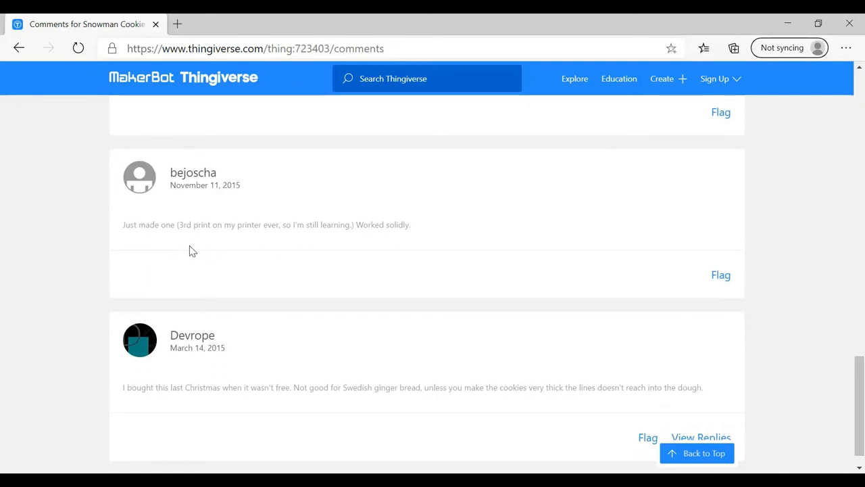
{"action": "mouse_move", "coordinate": [183, 241]}
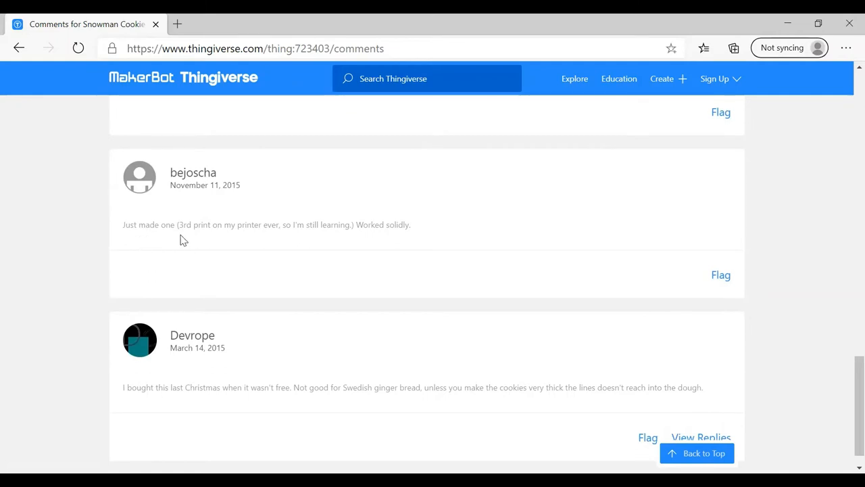
{"action": "mouse_move", "coordinate": [292, 243]}
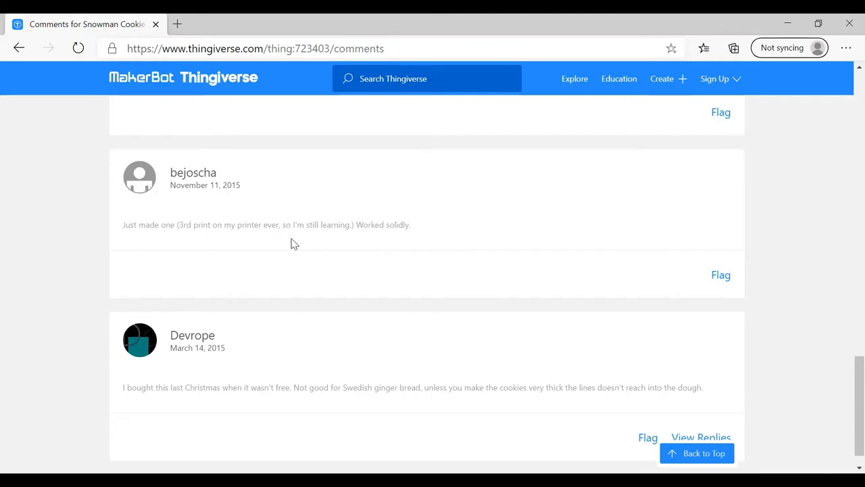
{"action": "mouse_move", "coordinate": [407, 242]}
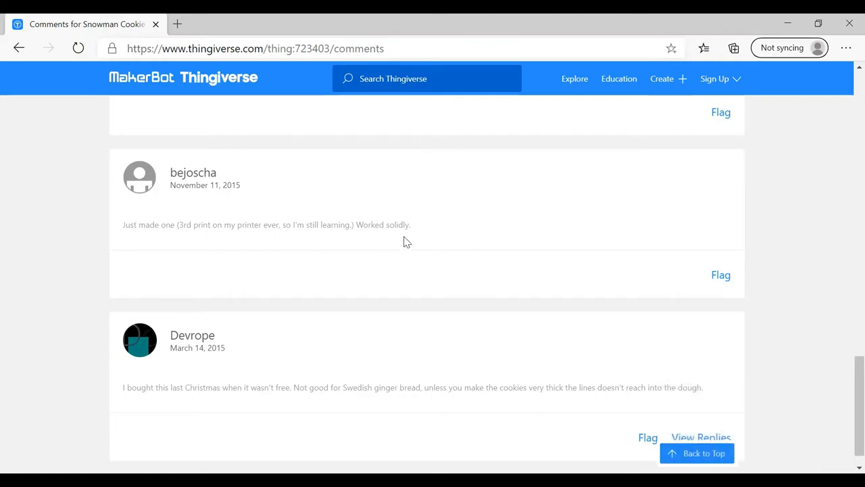
{"action": "mouse_move", "coordinate": [461, 223]}
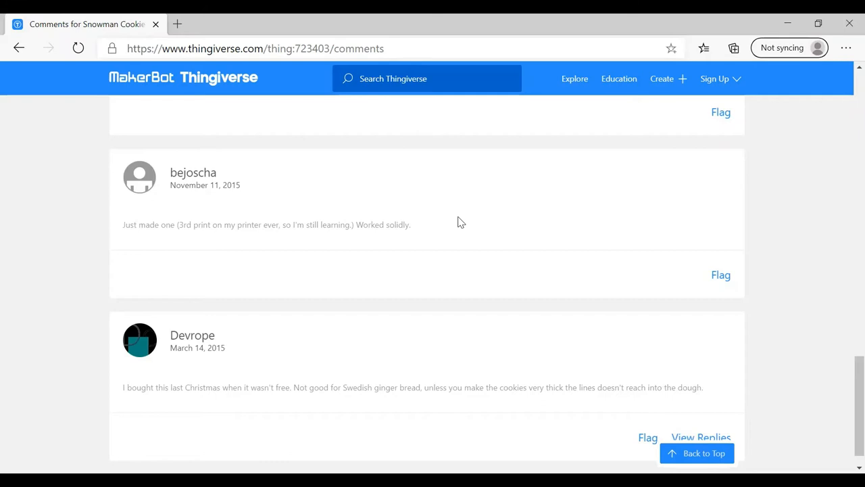
{"action": "scroll", "scroll_direction": "up", "scroll_amount": 3}
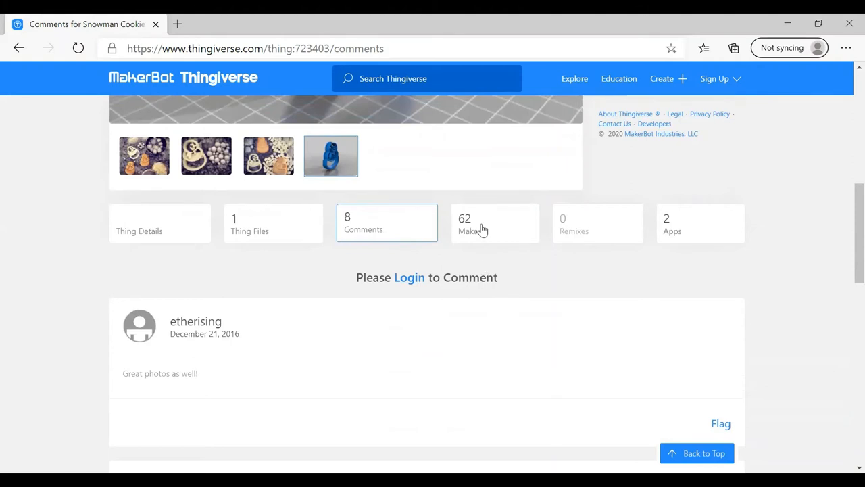
{"action": "mouse_move", "coordinate": [495, 234]}
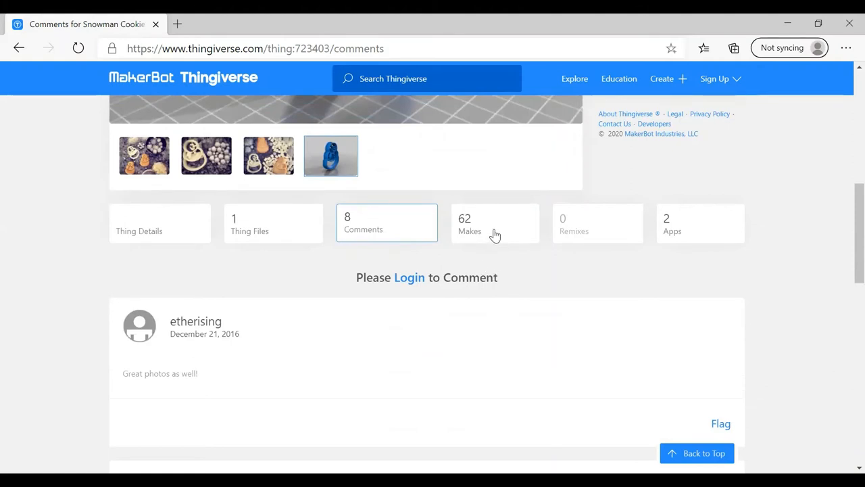
Open the Makes tab and browse users' printed snowman cutters and decorated cookies.
{"action": "left_click", "coordinate": [494, 223]}
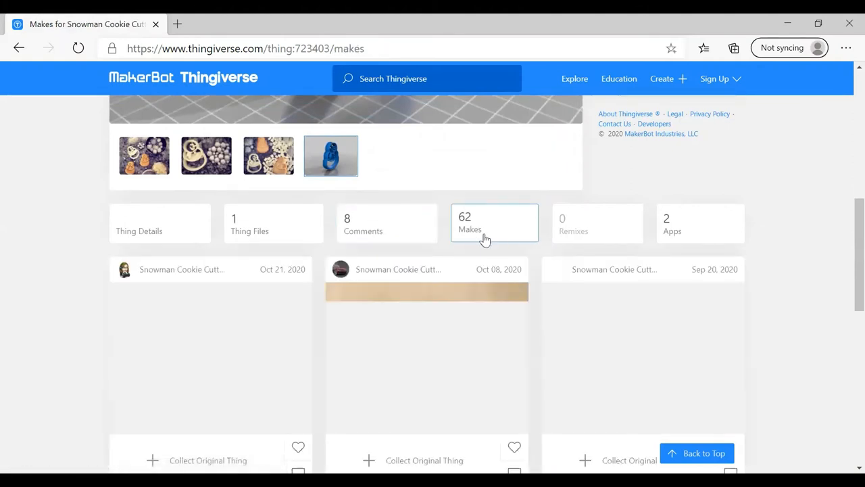
{"action": "scroll", "scroll_direction": "down", "scroll_amount": 3}
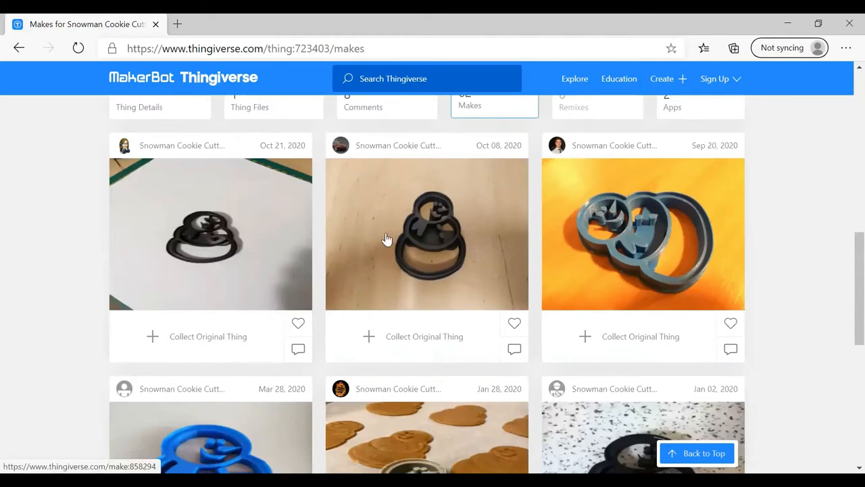
{"action": "scroll", "scroll_direction": "down", "scroll_amount": 3}
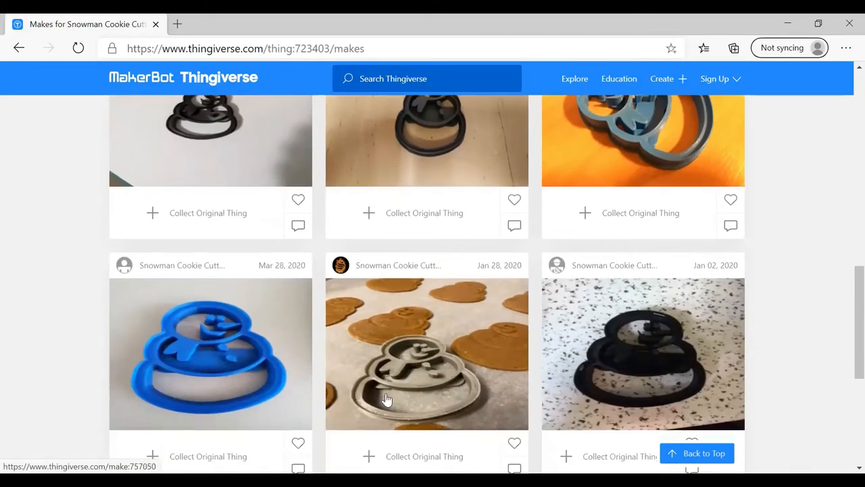
{"action": "scroll", "scroll_direction": "down", "scroll_amount": 3}
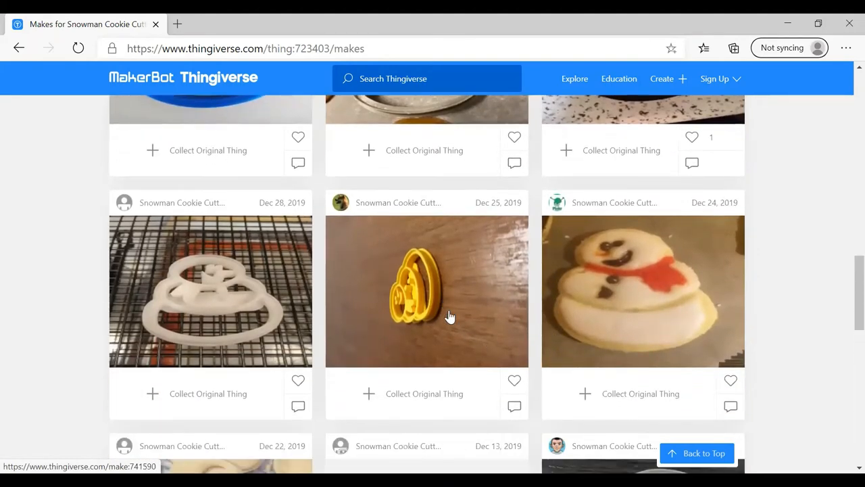
{"action": "scroll", "scroll_direction": "down", "scroll_amount": 3}
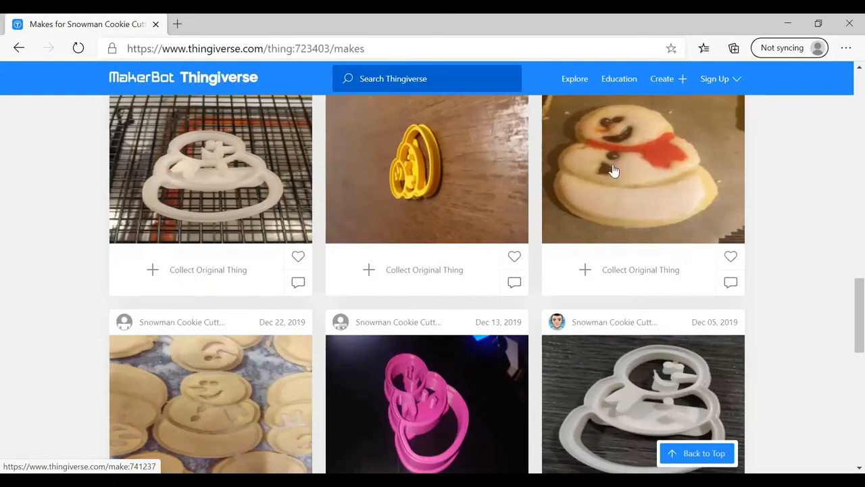
{"action": "scroll", "scroll_direction": "down", "scroll_amount": 3}
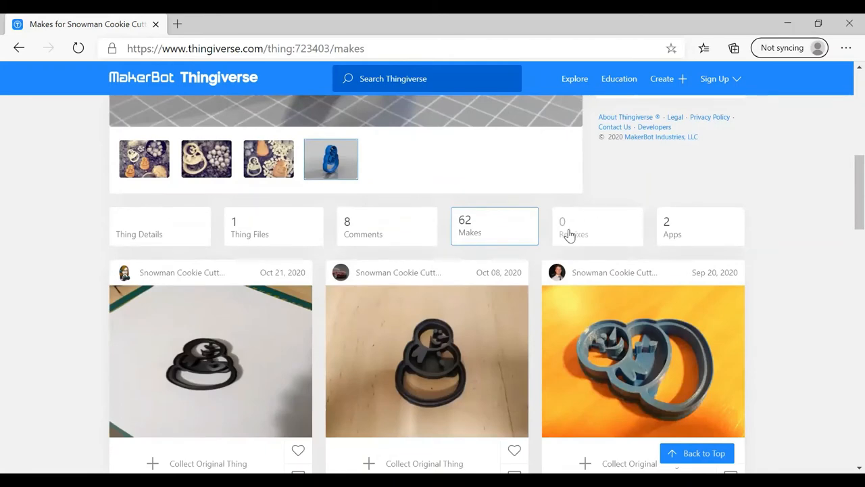
{"action": "mouse_move", "coordinate": [483, 350]}
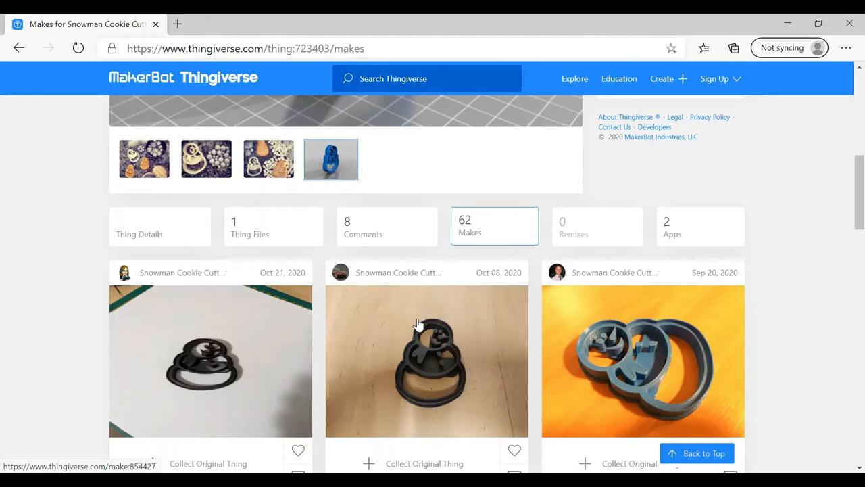
{"action": "mouse_move", "coordinate": [464, 315]}
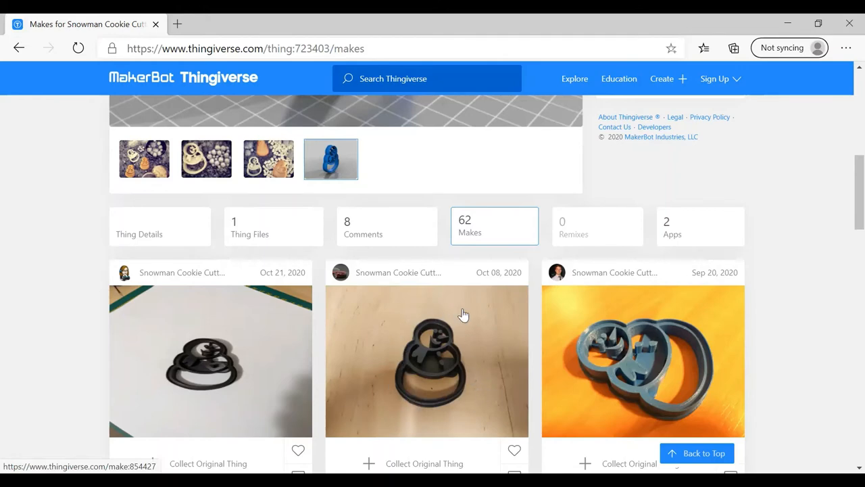
{"action": "mouse_move", "coordinate": [416, 324]}
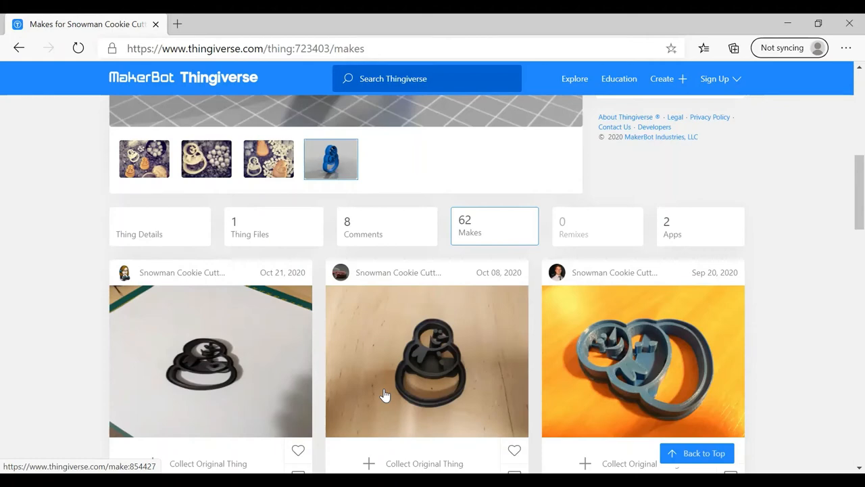
{"action": "mouse_move", "coordinate": [422, 325]}
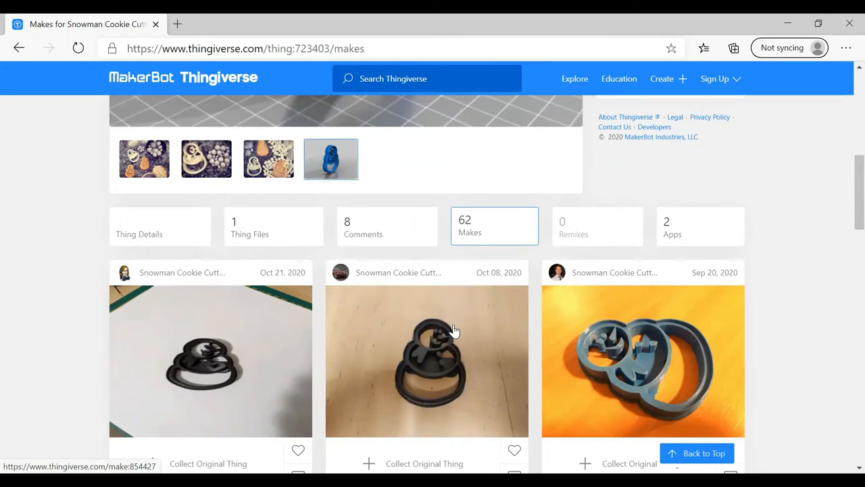
{"action": "mouse_move", "coordinate": [582, 229]}
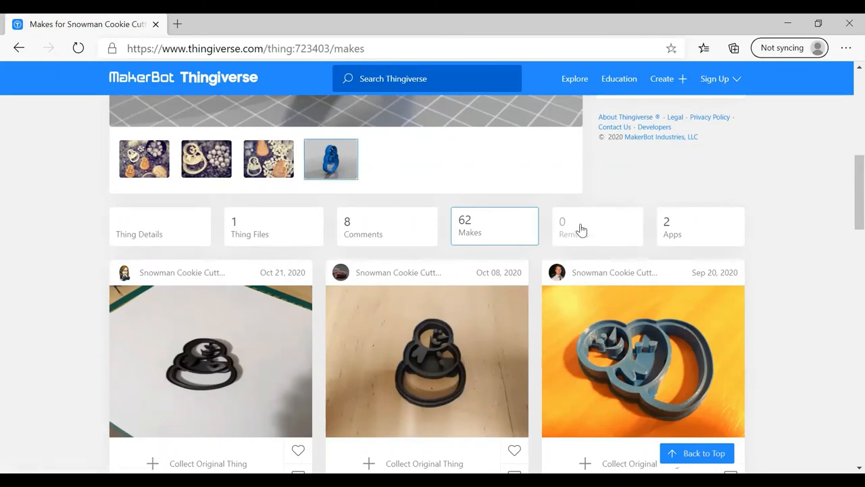
{"action": "mouse_move", "coordinate": [492, 404]}
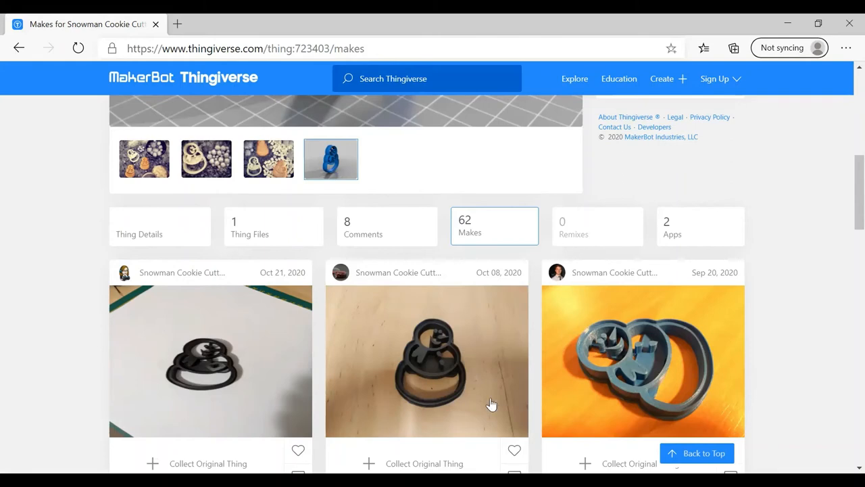
{"action": "mouse_move", "coordinate": [541, 328]}
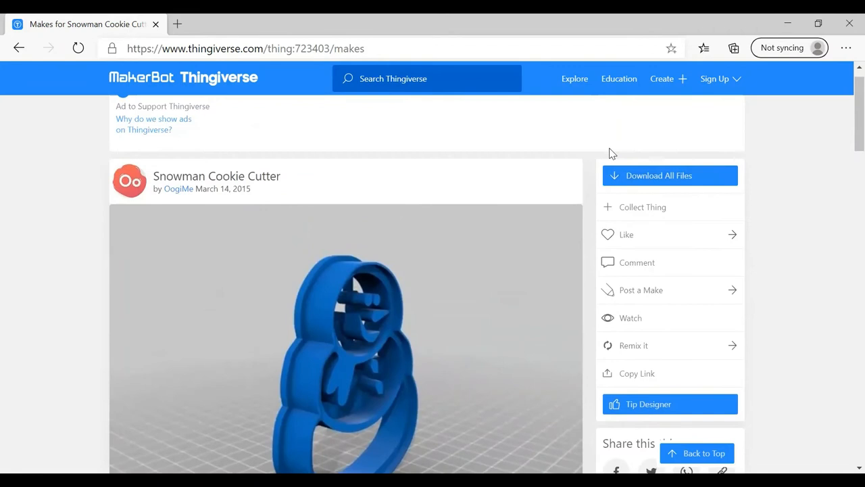
{"action": "mouse_move", "coordinate": [603, 191]}
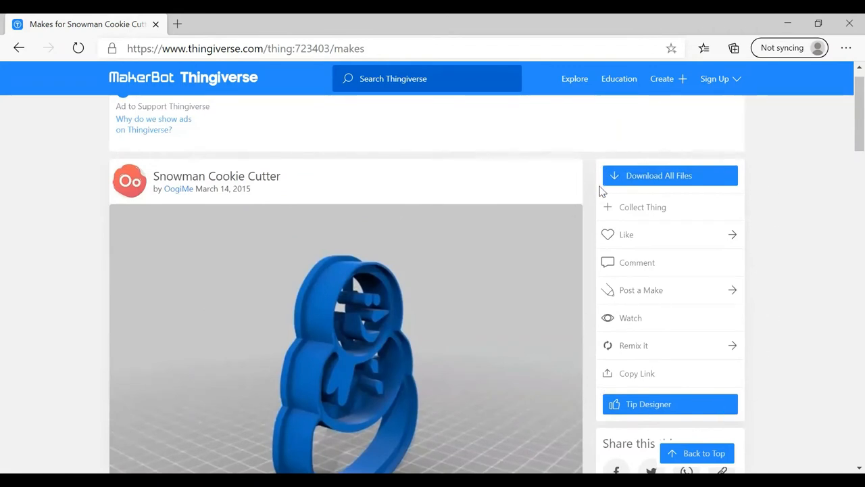
{"action": "mouse_move", "coordinate": [597, 201]}
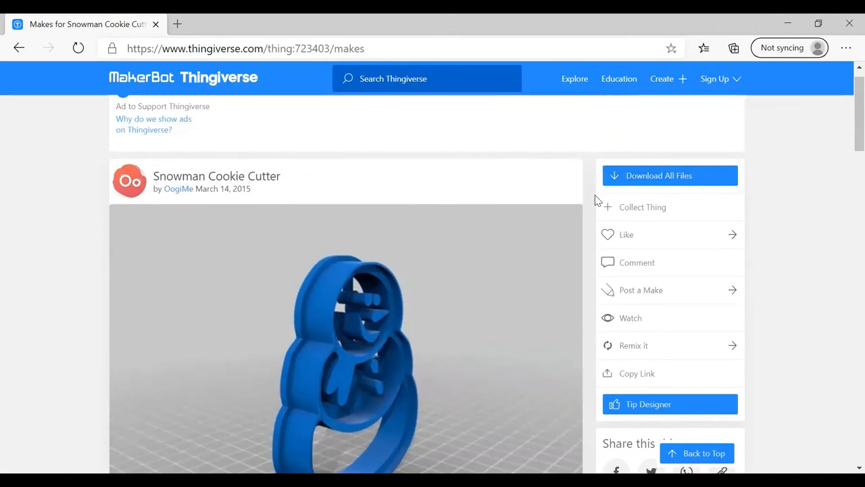
{"action": "mouse_move", "coordinate": [847, 318]}
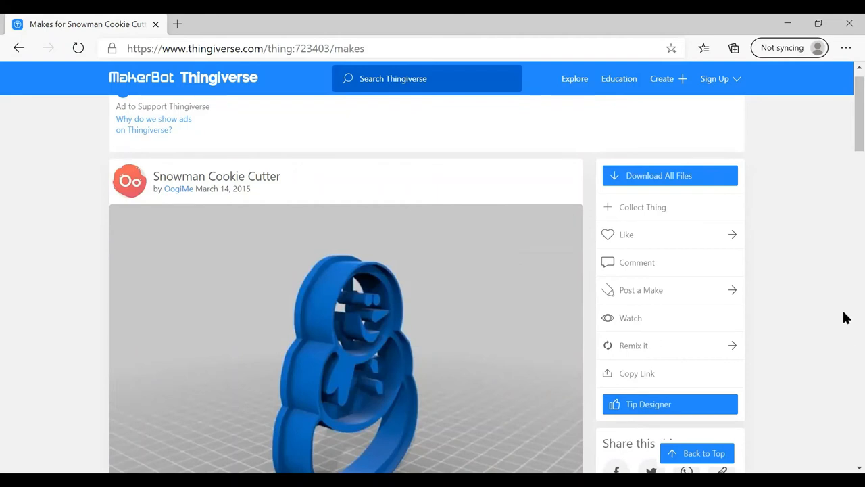
{"action": "mouse_move", "coordinate": [713, 79]}
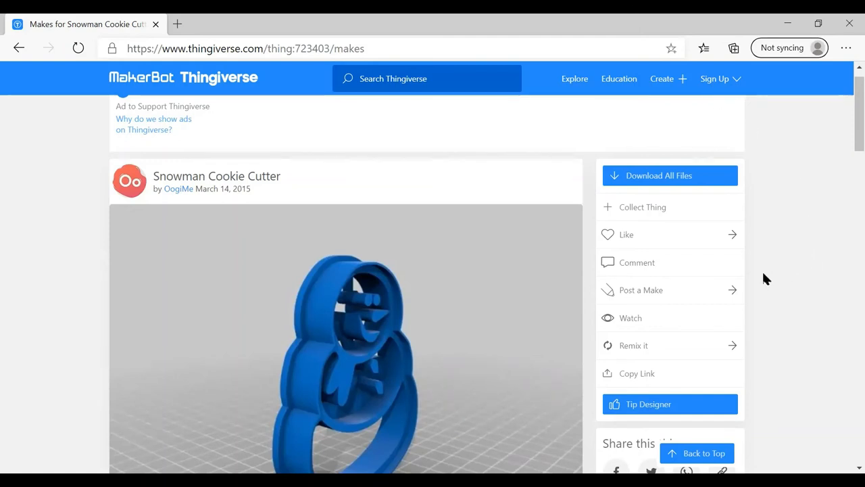
{"action": "mouse_move", "coordinate": [690, 331]}
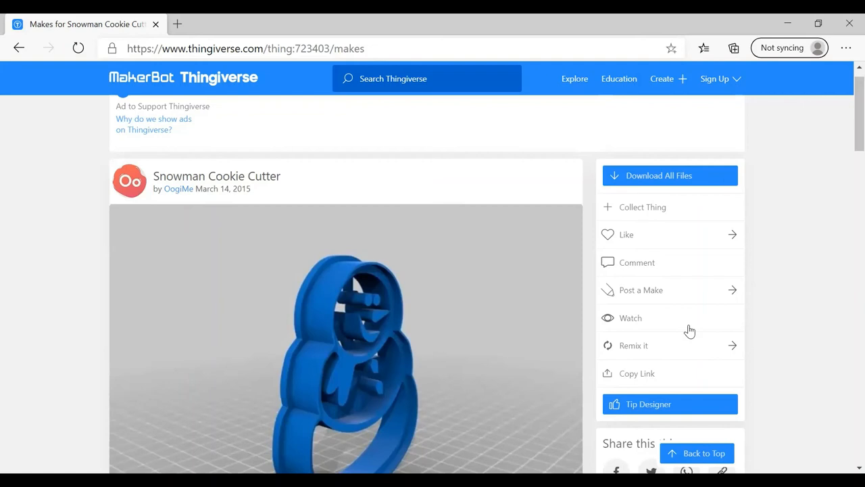
{"action": "mouse_move", "coordinate": [648, 265]}
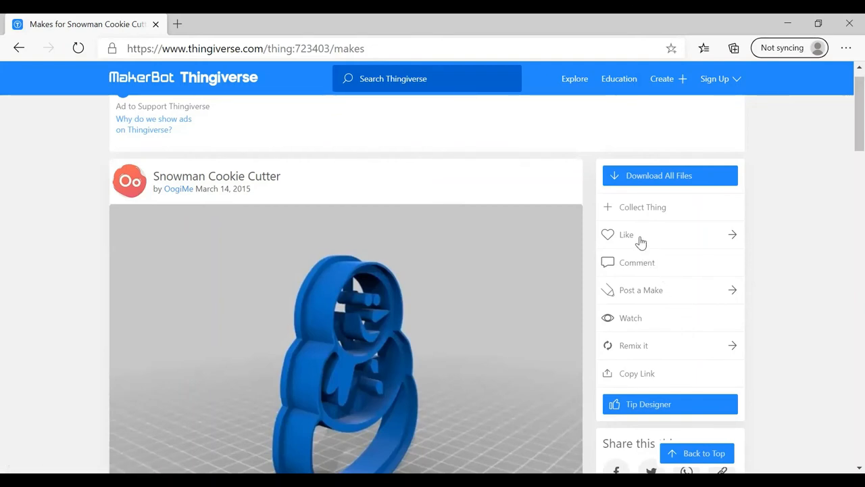
{"action": "mouse_move", "coordinate": [554, 290]}
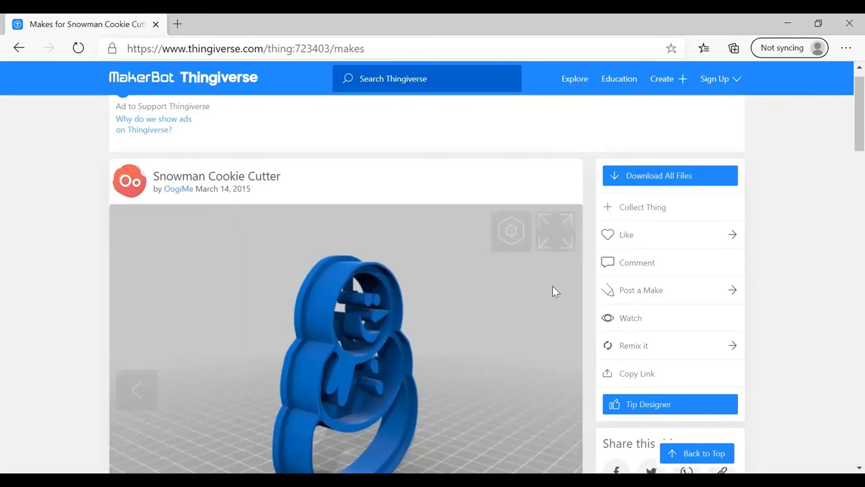
{"action": "scroll", "scroll_direction": "down", "scroll_amount": 3}
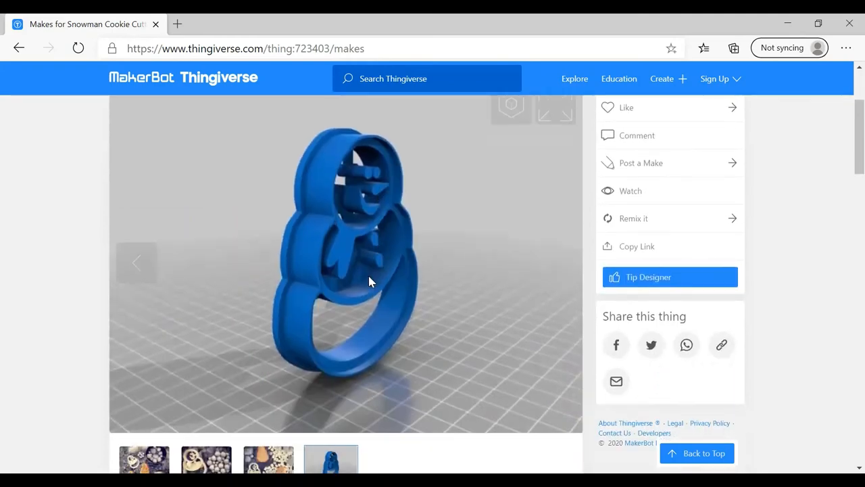
{"action": "scroll", "scroll_direction": "down", "scroll_amount": 3}
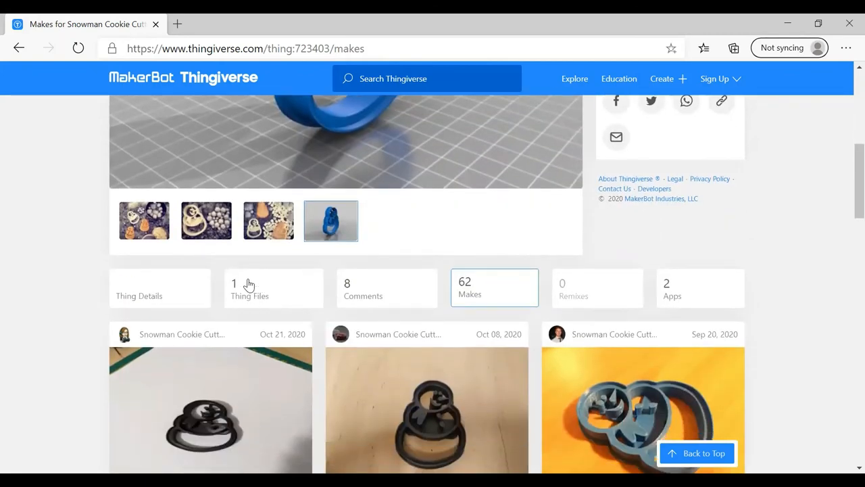
{"action": "mouse_move", "coordinate": [281, 294]}
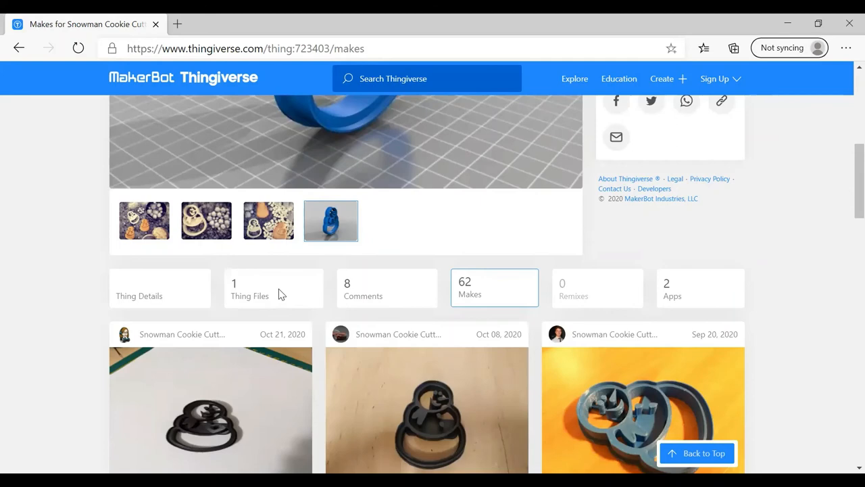
Download Snowman__Cookie_Cutter.STL from the Thing Files tab.
{"action": "left_click", "coordinate": [274, 287]}
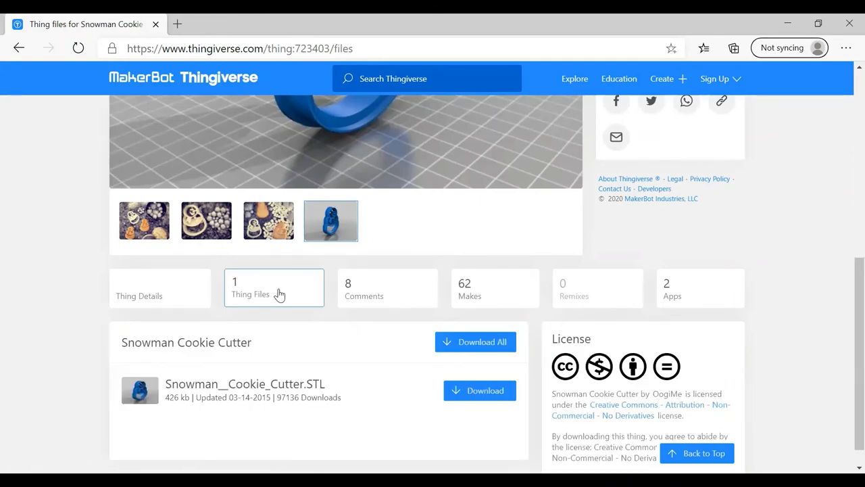
{"action": "scroll", "scroll_direction": "down", "scroll_amount": 3}
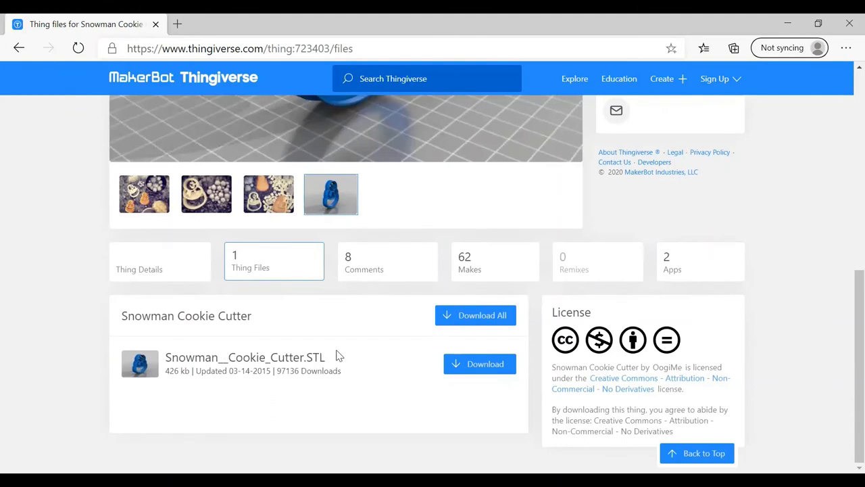
{"action": "mouse_move", "coordinate": [319, 357]}
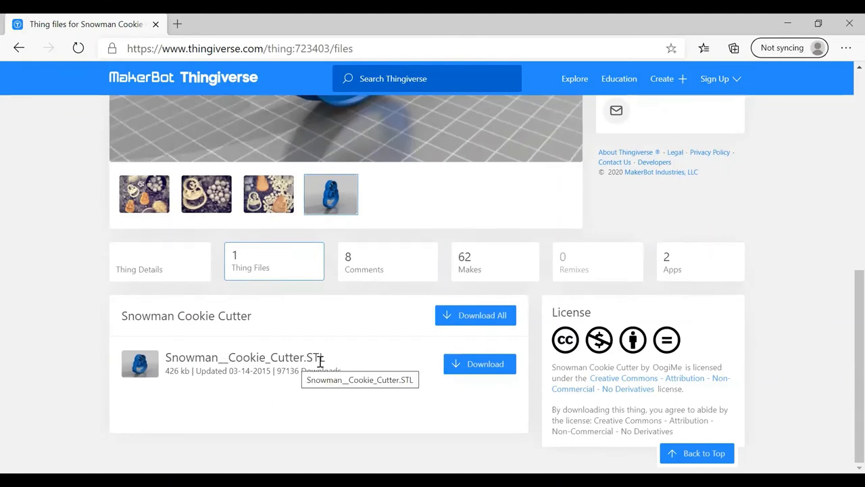
{"action": "mouse_move", "coordinate": [378, 377]}
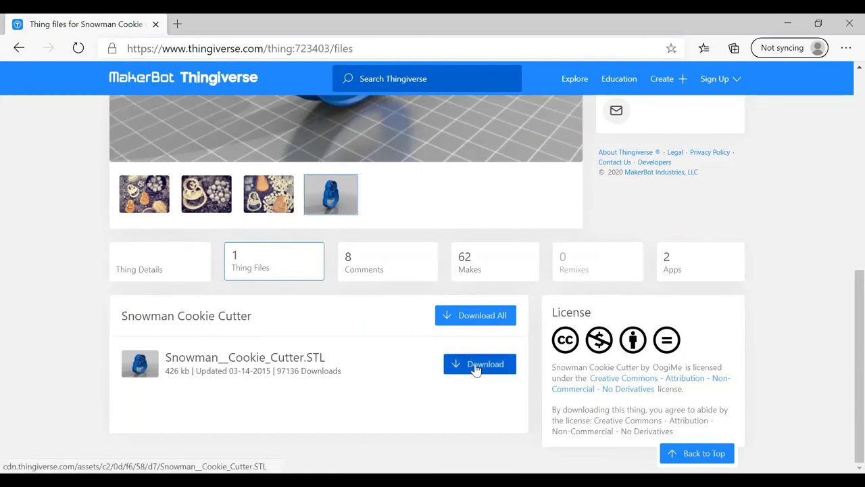
{"action": "left_click", "coordinate": [479, 364]}
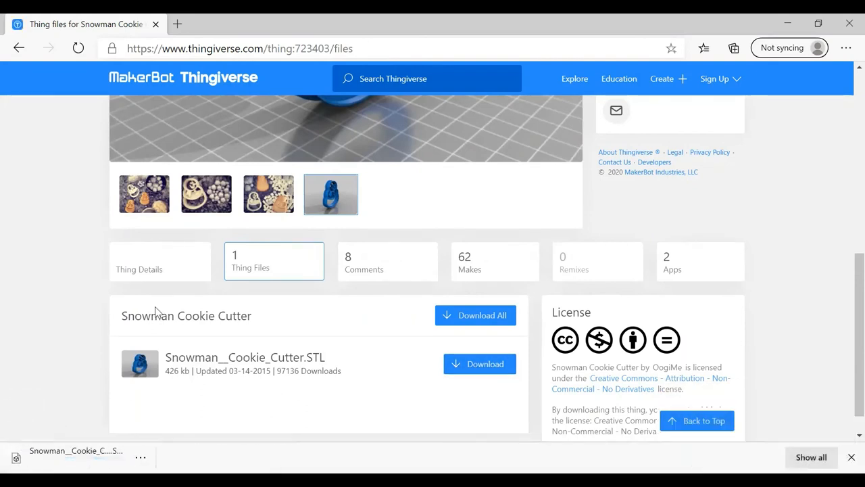
{"action": "left_click", "coordinate": [479, 364]}
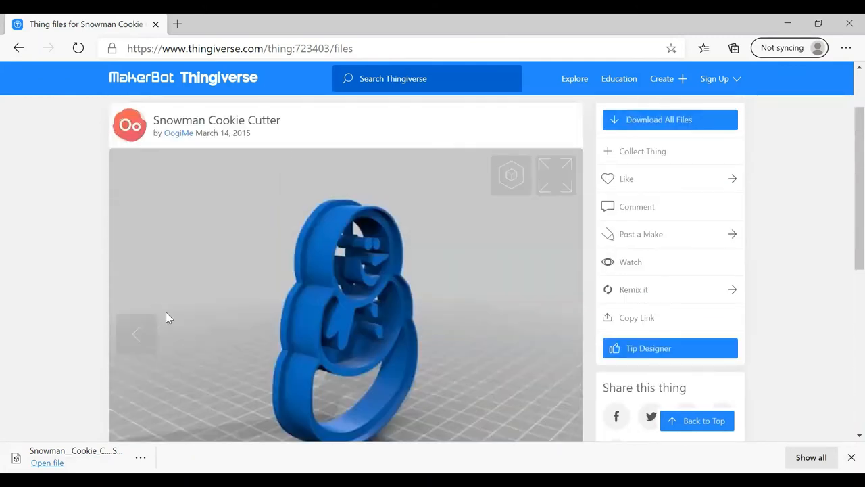
Return to the Thingiverse homepage via the MakerBot logo and scroll through the popular designs feed.
{"action": "left_click", "coordinate": [189, 77]}
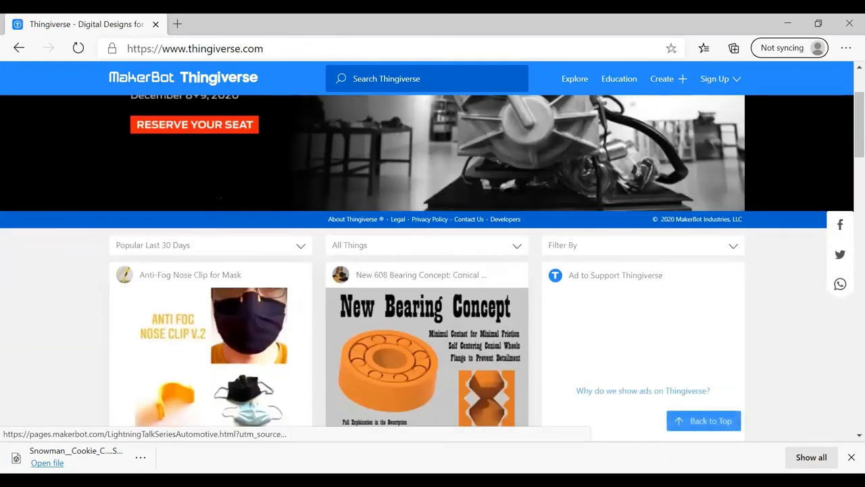
{"action": "scroll", "scroll_direction": "down", "scroll_amount": 3}
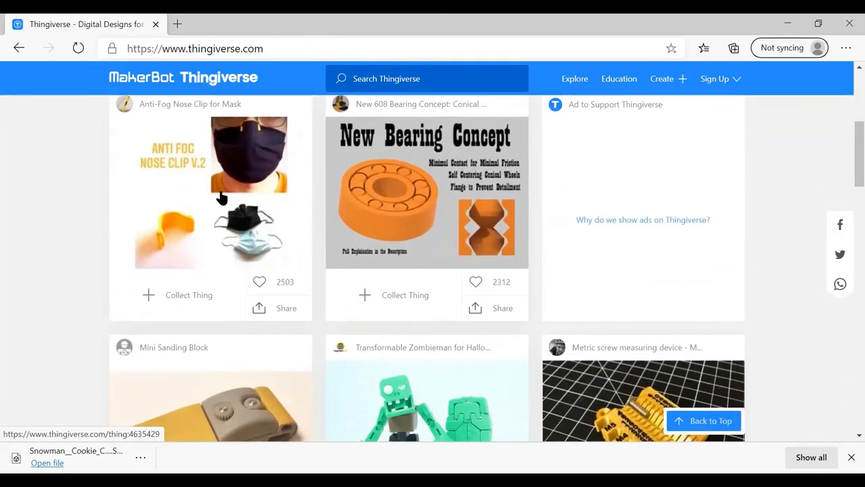
{"action": "scroll", "scroll_direction": "down", "scroll_amount": 3}
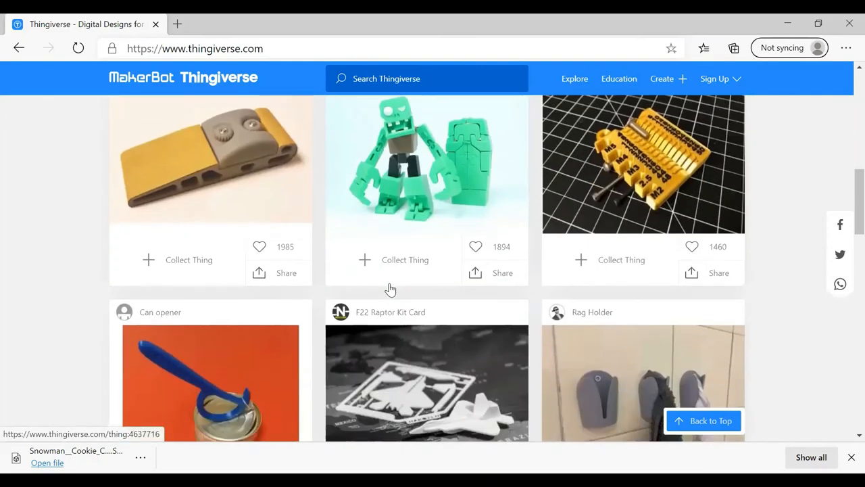
{"action": "scroll", "scroll_direction": "down", "scroll_amount": 3}
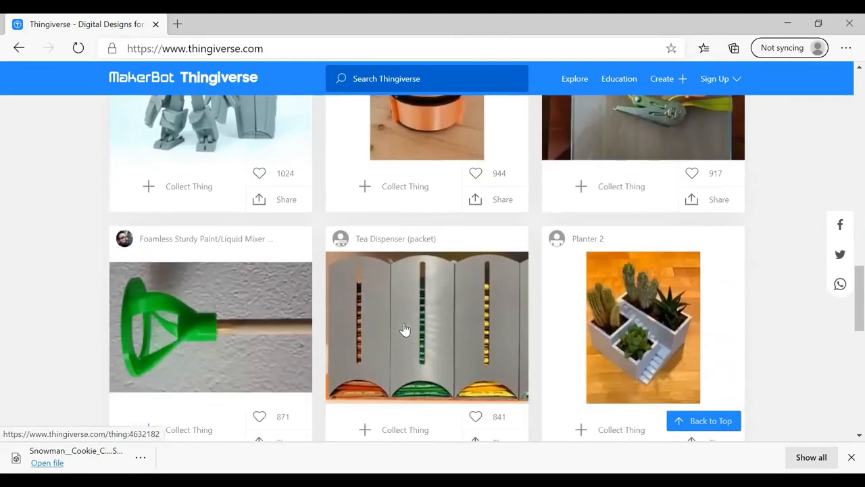
{"action": "scroll", "scroll_direction": "down", "scroll_amount": 3}
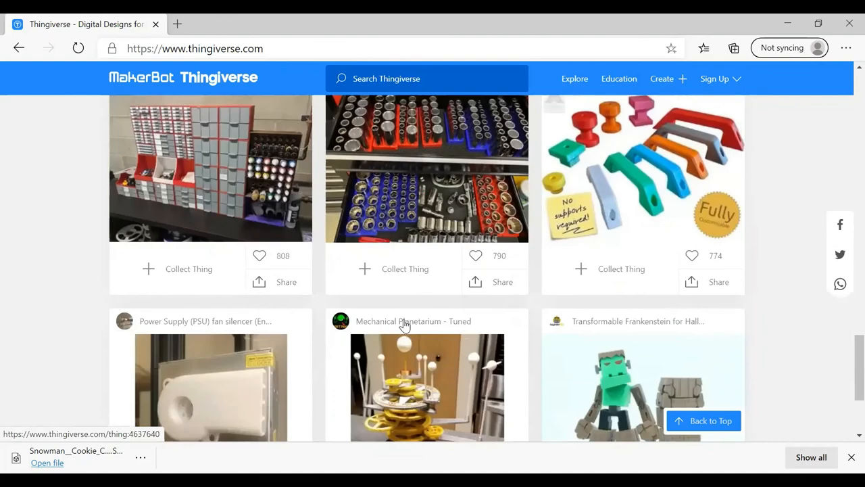
{"action": "scroll", "scroll_direction": "down", "scroll_amount": 3}
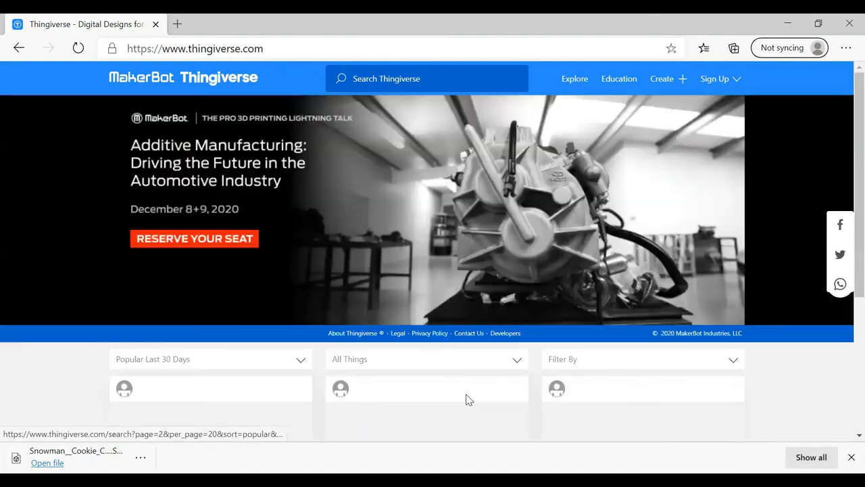
{"action": "scroll", "scroll_direction": "down", "scroll_amount": 3}
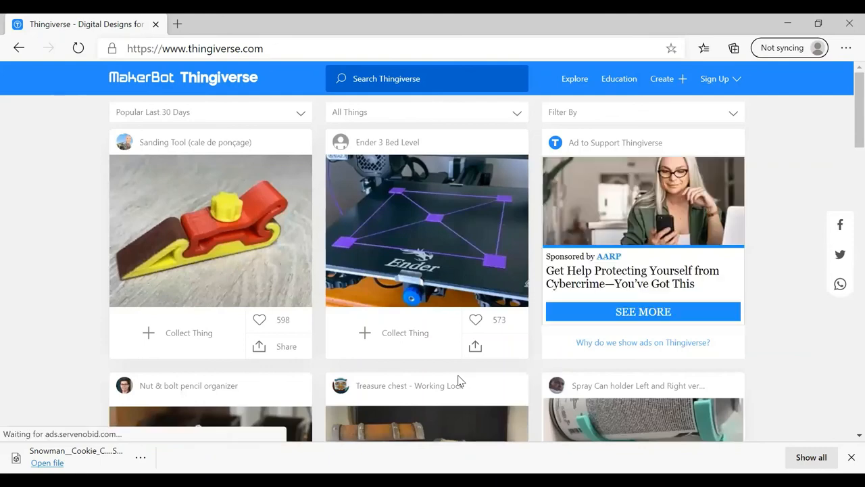
{"action": "scroll", "scroll_direction": "down", "scroll_amount": 3}
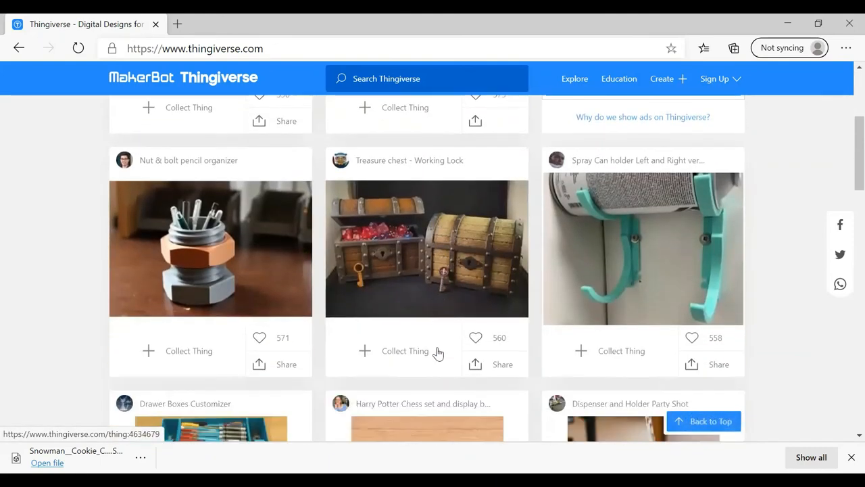
{"action": "scroll", "scroll_direction": "down", "scroll_amount": 3}
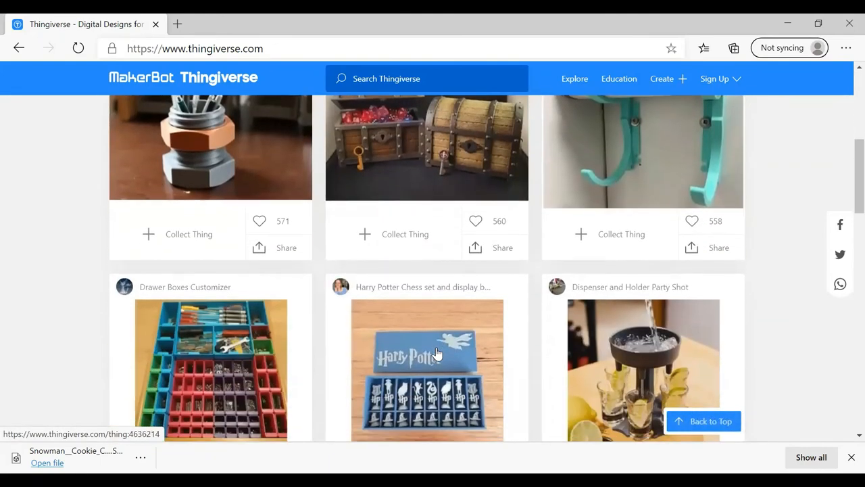
{"action": "scroll", "scroll_direction": "down", "scroll_amount": 3}
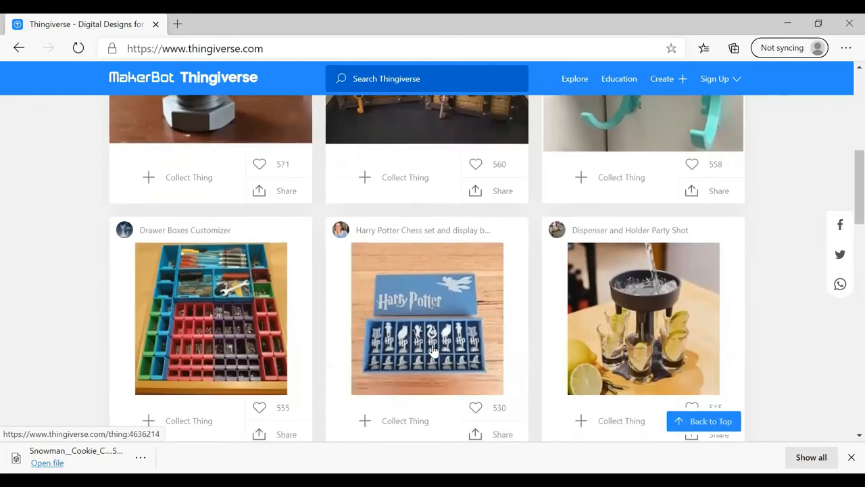
{"action": "scroll", "scroll_direction": "down", "scroll_amount": 3}
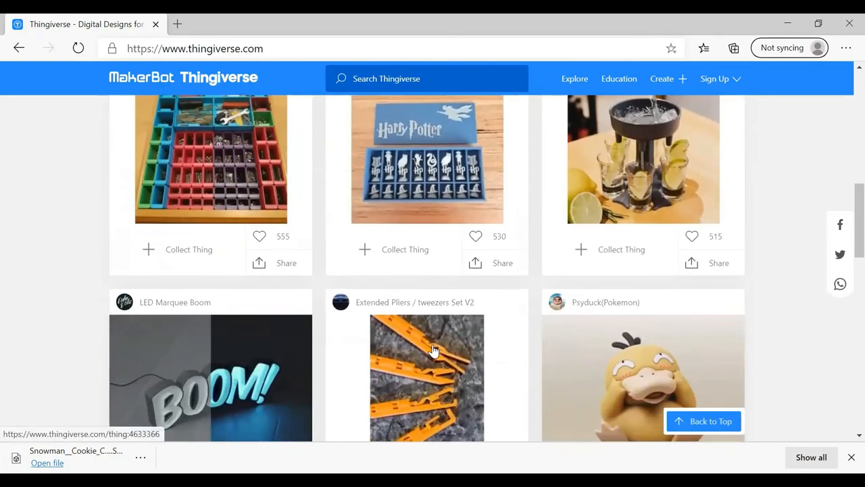